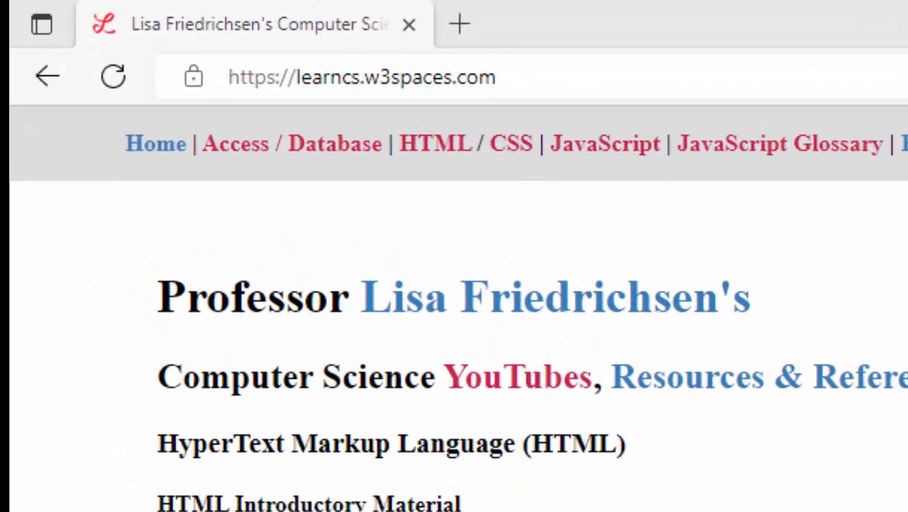
pyautogui.moveTo(782, 149)
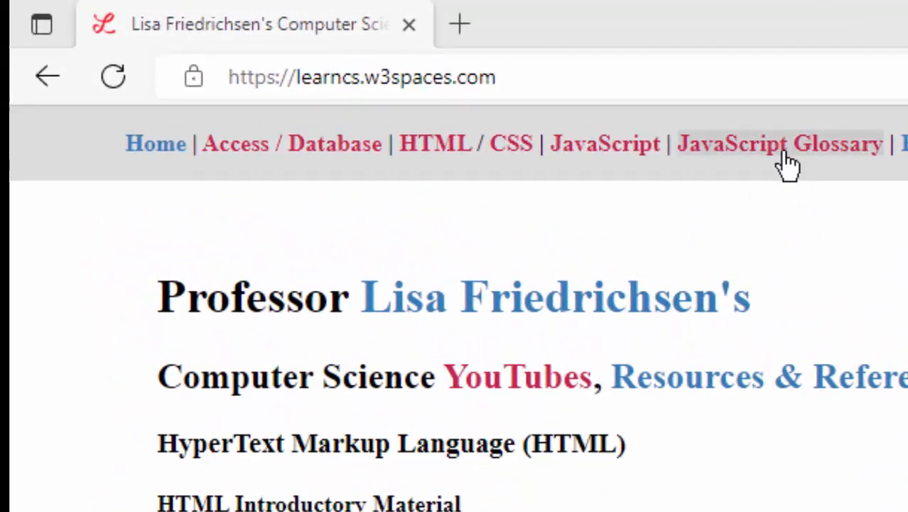
# Go to the JavaScript Glossary page from the site's top navigation.
pyautogui.click(779, 142)
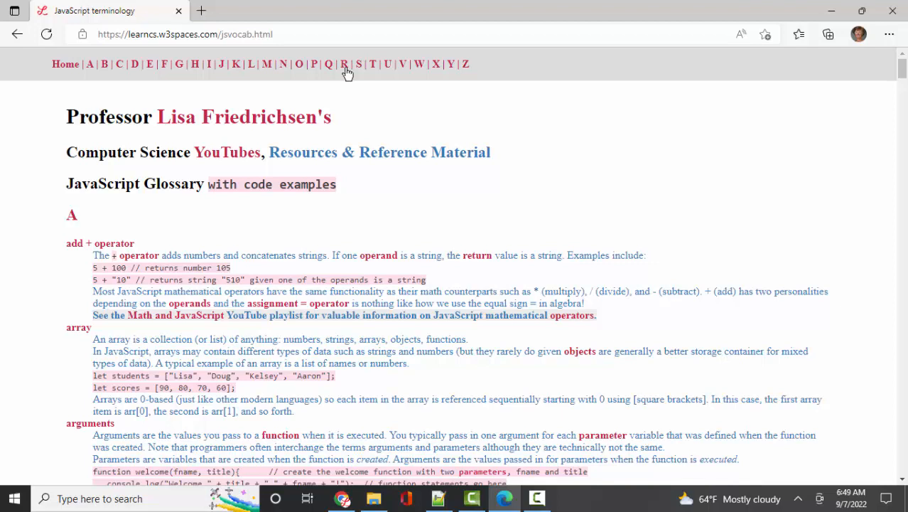
pyautogui.moveTo(339, 208)
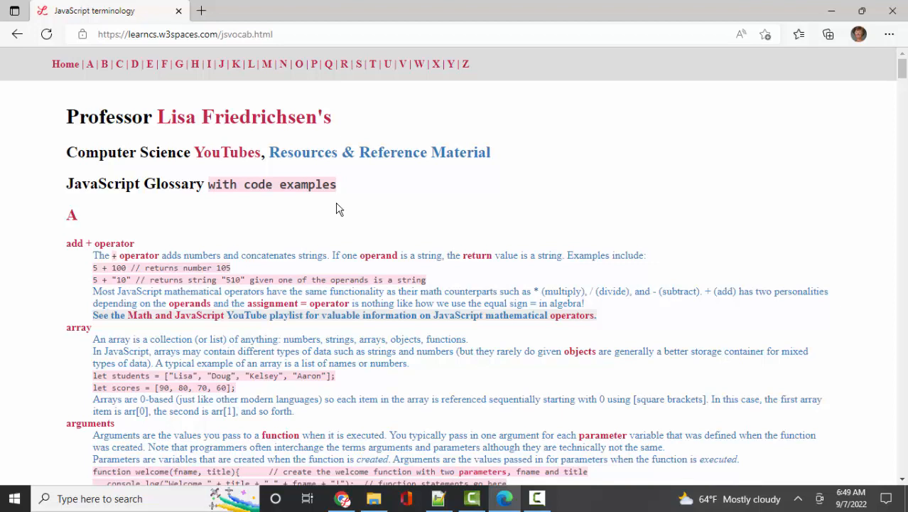
pyautogui.moveTo(389, 187)
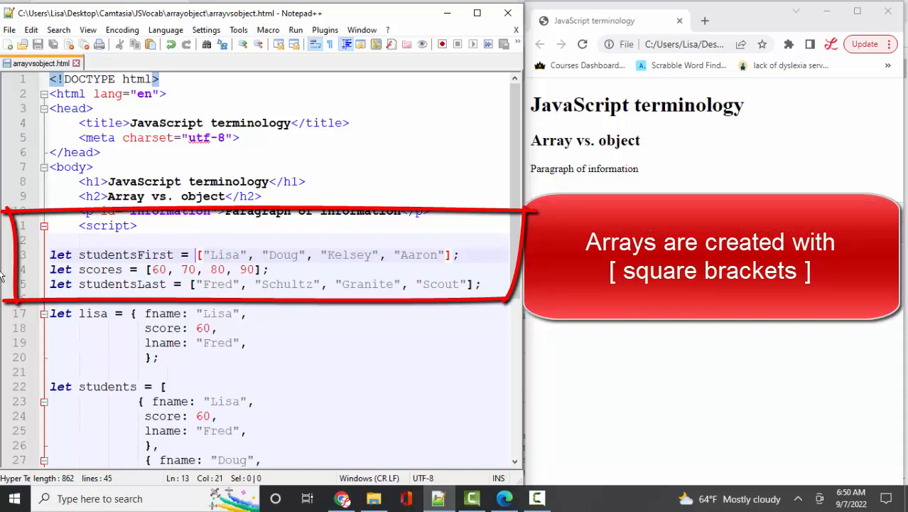
# Add a '// array is a list' comment above the arrays and point out an item and the score 60.
pyautogui.write('// array')
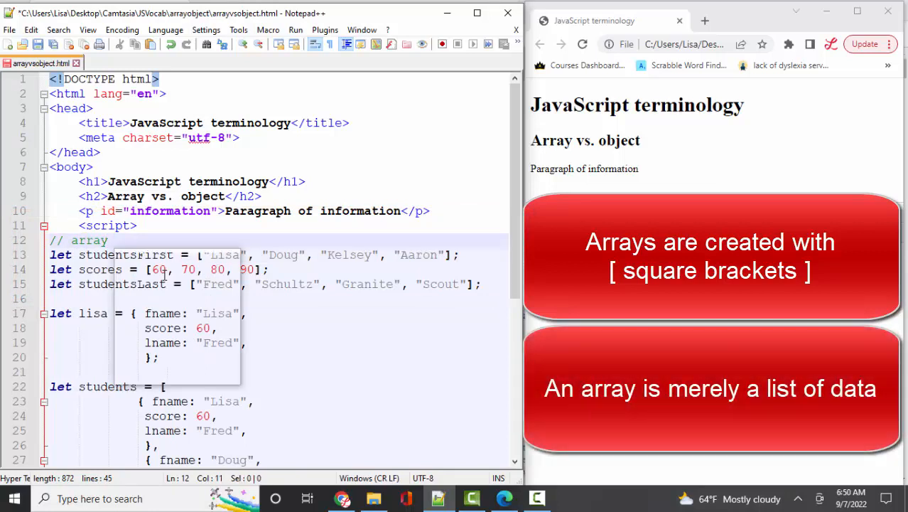
pyautogui.write('is a list')
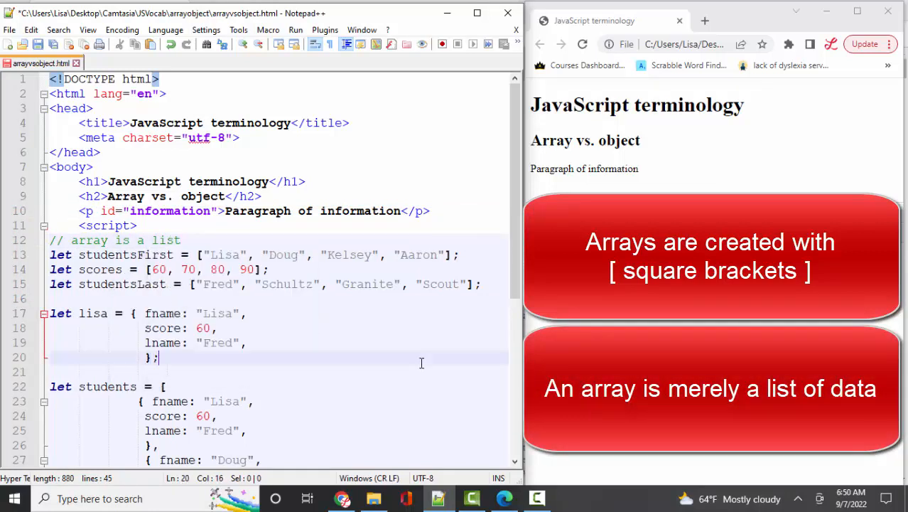
pyautogui.click(250, 254)
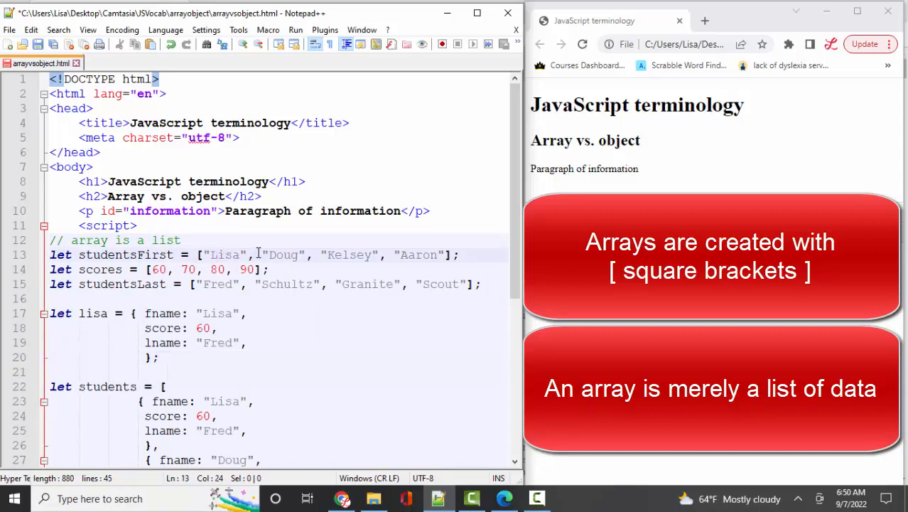
pyautogui.doubleClick(125, 255)
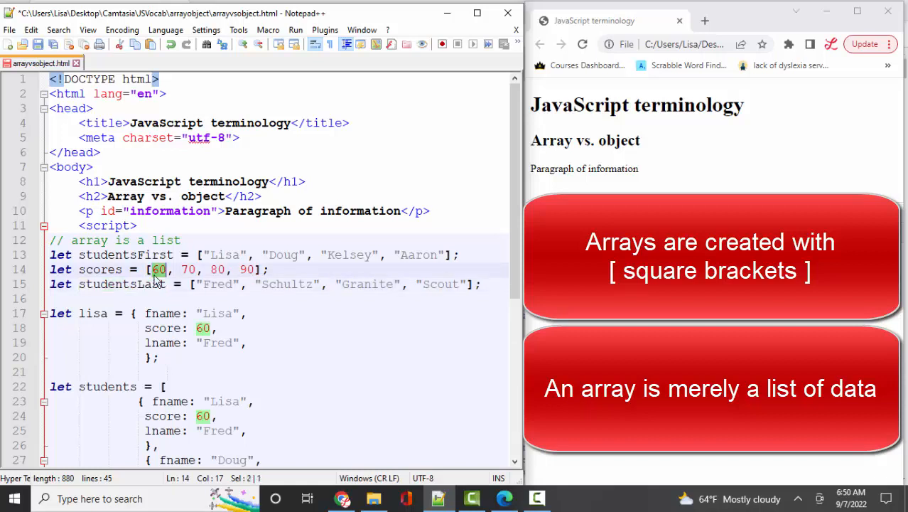
pyautogui.doubleClick(100, 270)
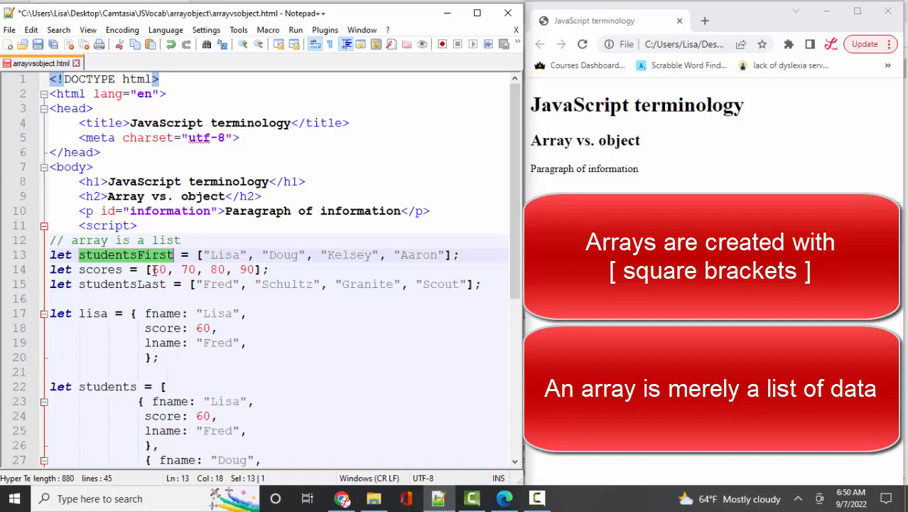
pyautogui.click(116, 254)
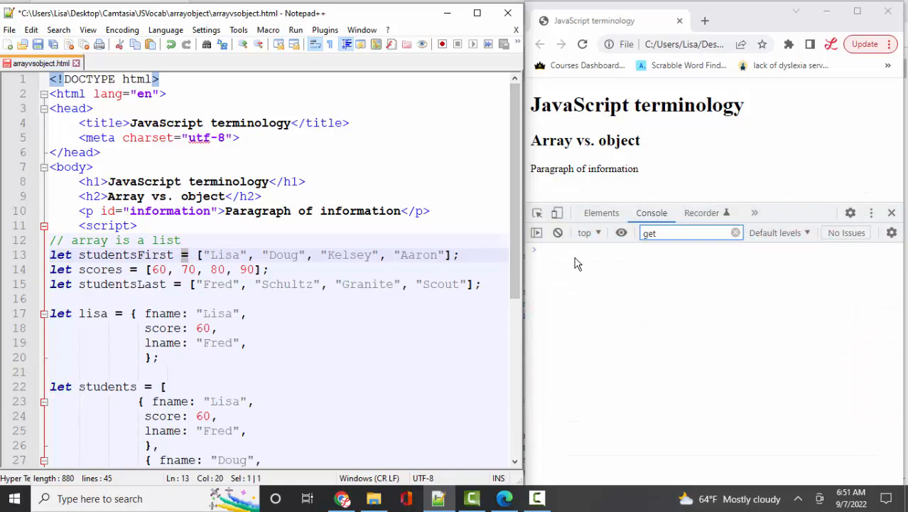
# Evaluate studentsFirst[0] through [3] in the console, returning Lisa, Doug, Kelsey and Aaron.
pyautogui.click(575, 250)
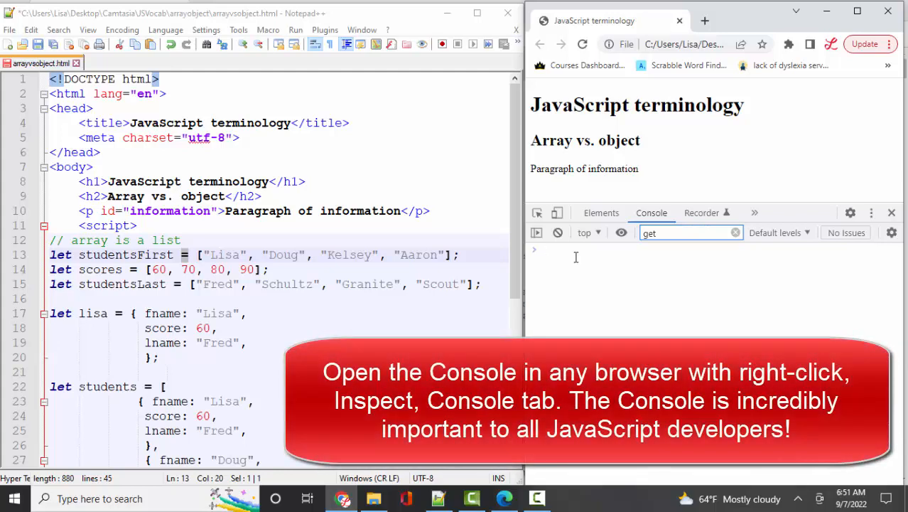
pyautogui.click(562, 251)
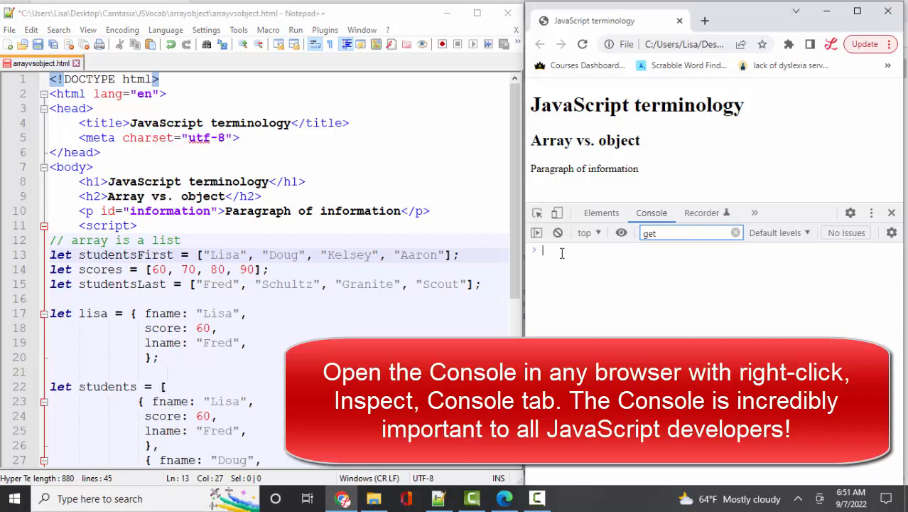
pyautogui.write('studentsFirst[0')
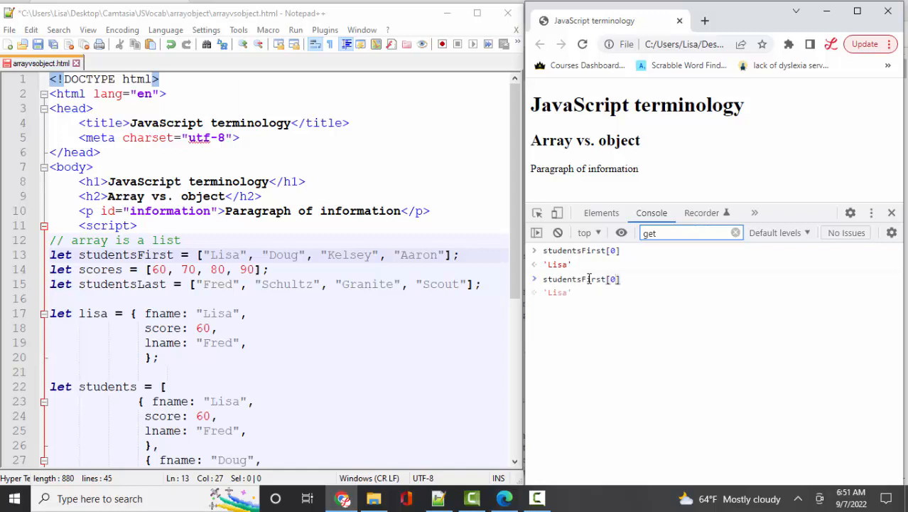
pyautogui.write('studentsFirst[1]')
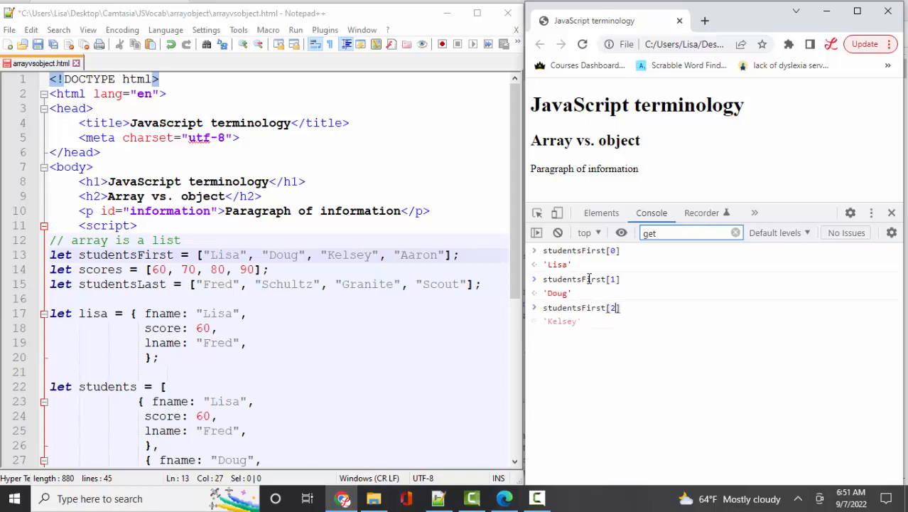
pyautogui.press('Enter')
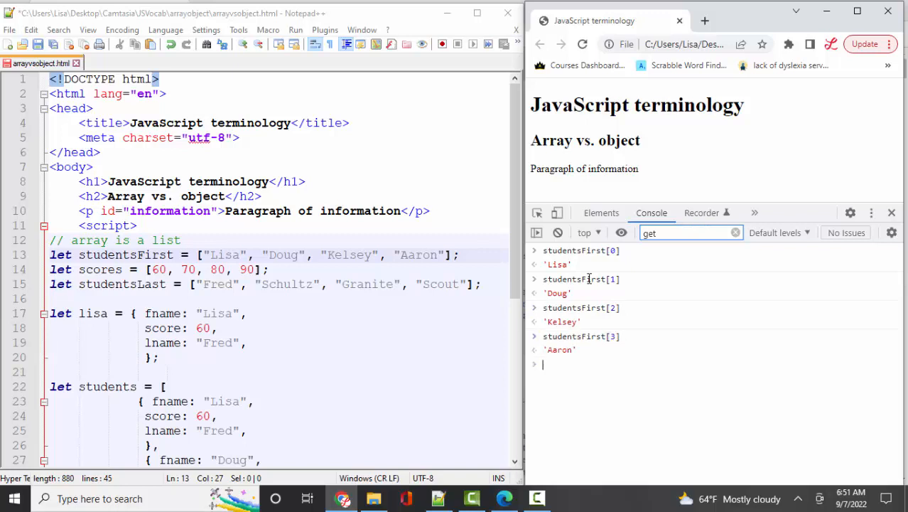
pyautogui.write('students.length')
pyautogui.click(276, 299)
pyautogui.write('let information =')
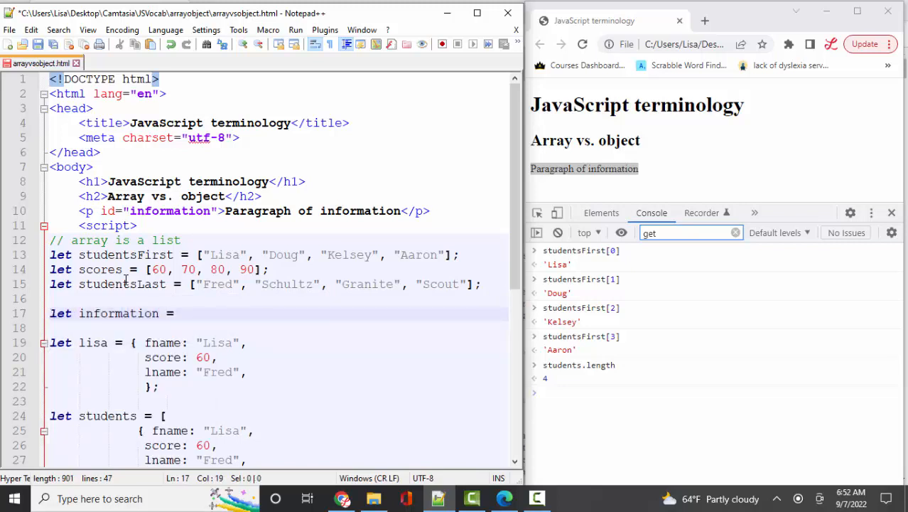
# Store the information paragraph with document.getElementById('information').
pyautogui.write("document.getElementById('informatio")
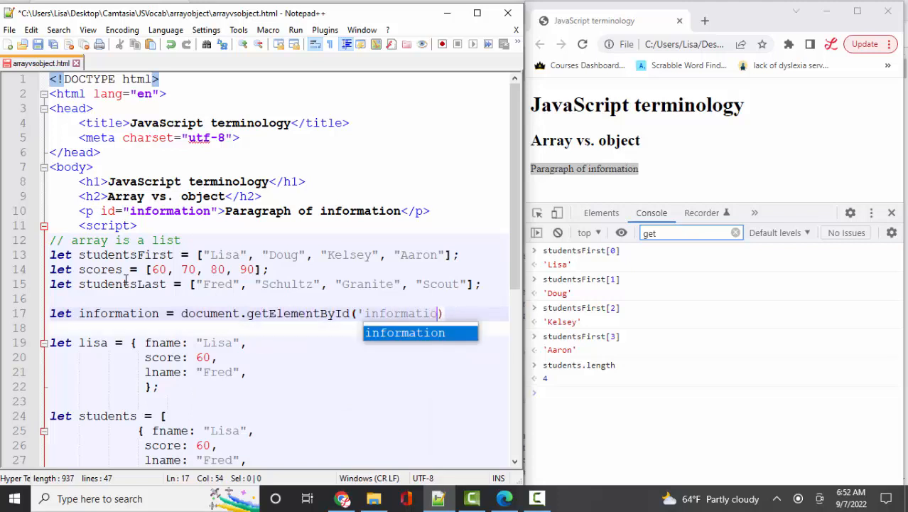
pyautogui.write("n');")
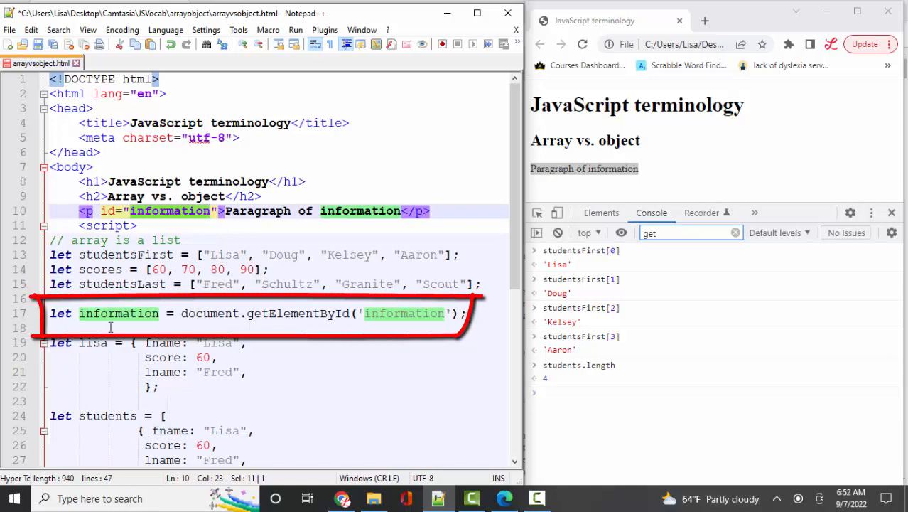
pyautogui.doubleClick(120, 314)
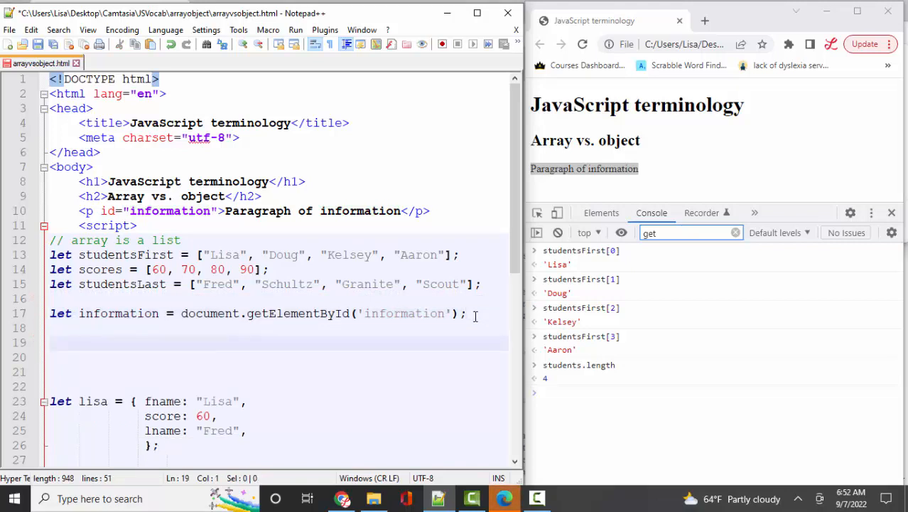
# Set information.textContent to studentsFirst[0] + " has a score of " + scores[0] and reload Chrome.
pyautogui.write('informatio')
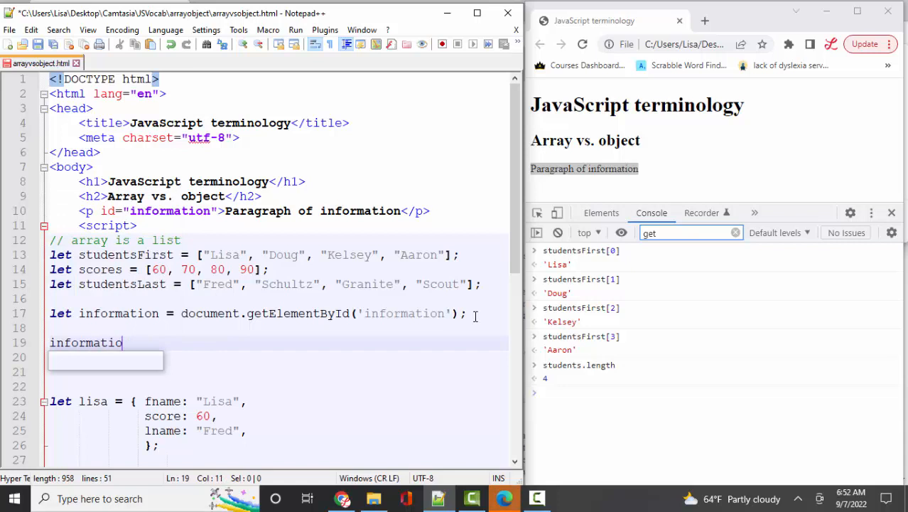
pyautogui.write('n.textContent')
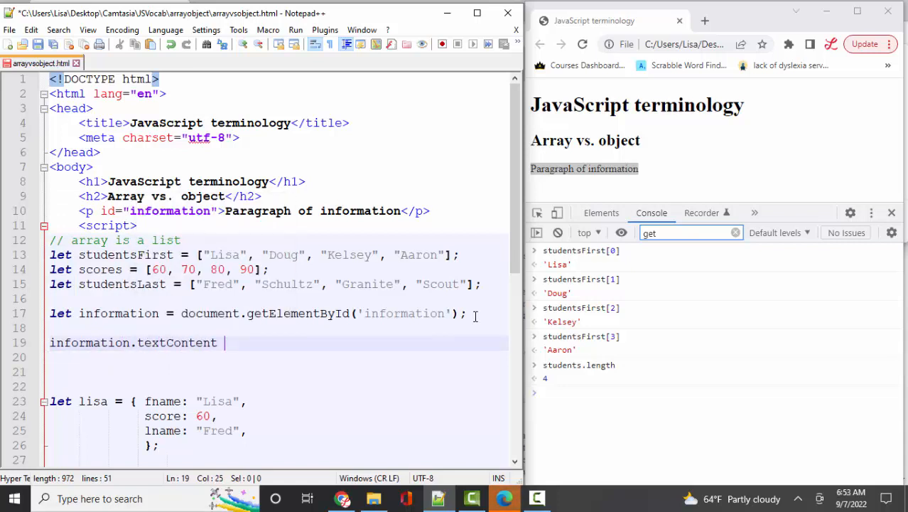
pyautogui.write('=')
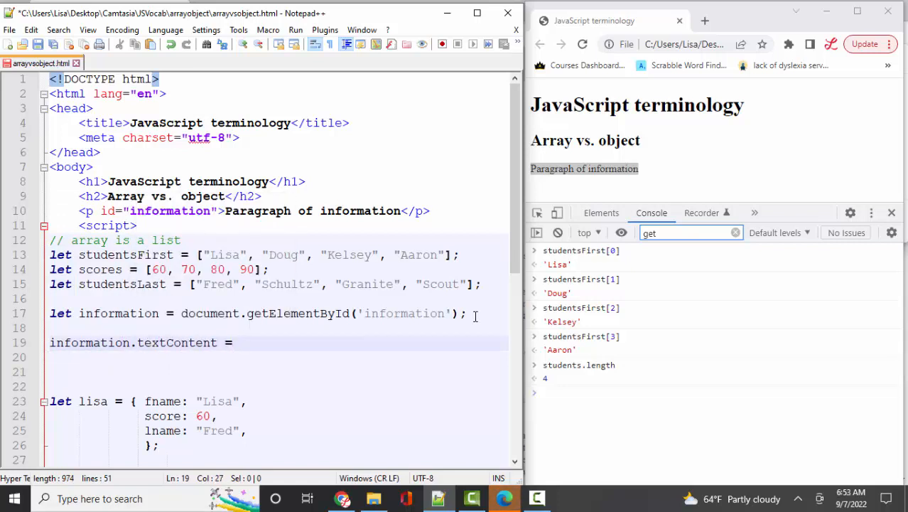
pyautogui.write('s')
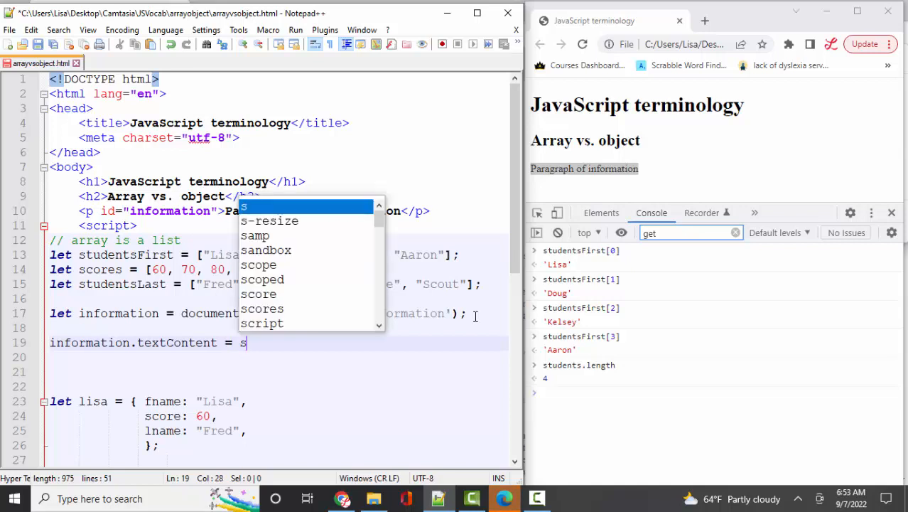
pyautogui.write('tudentsFirst[0')
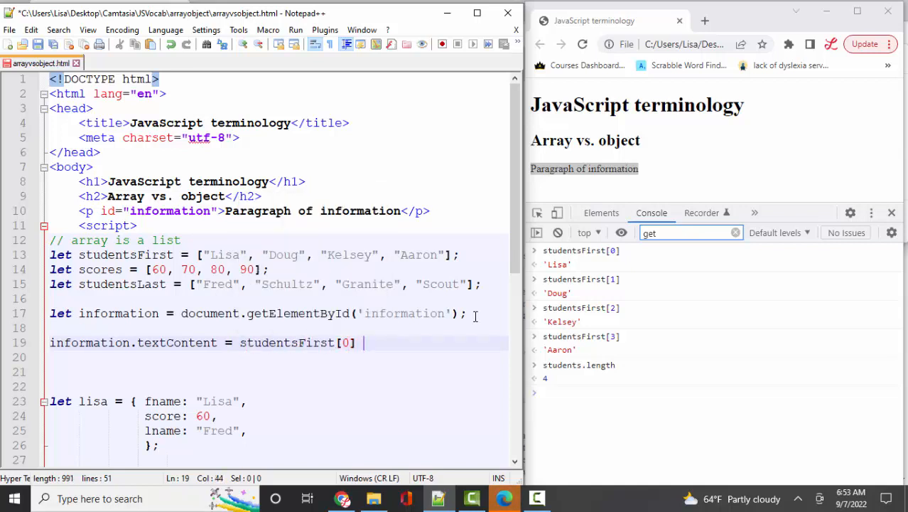
pyautogui.write('+ " "')
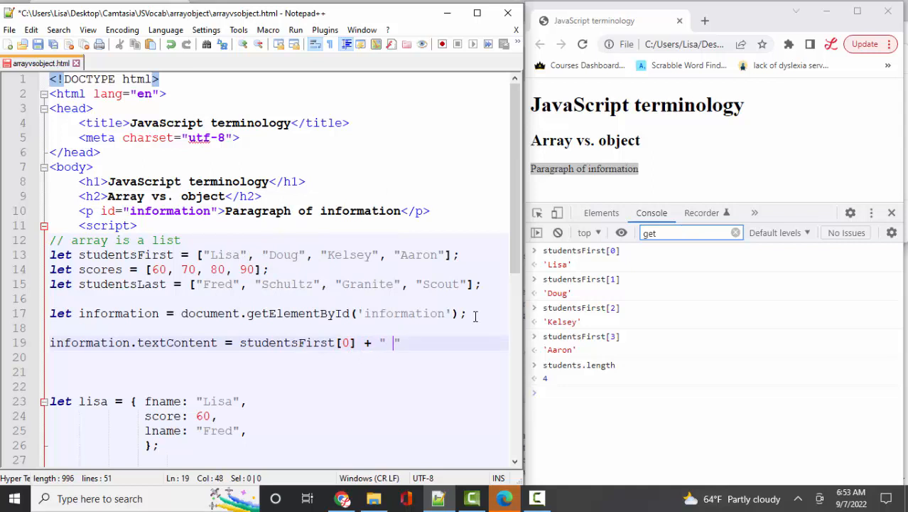
pyautogui.write('has a score of')
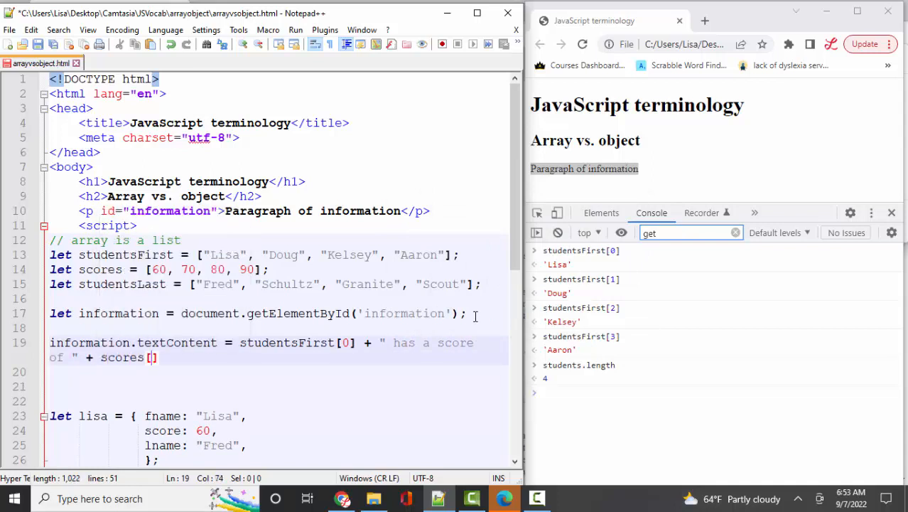
pyautogui.write('0')
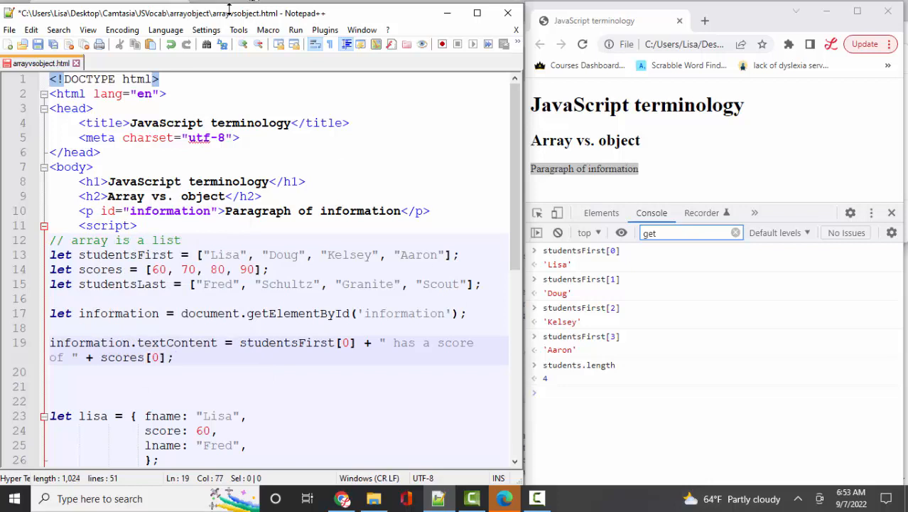
pyautogui.click(582, 45)
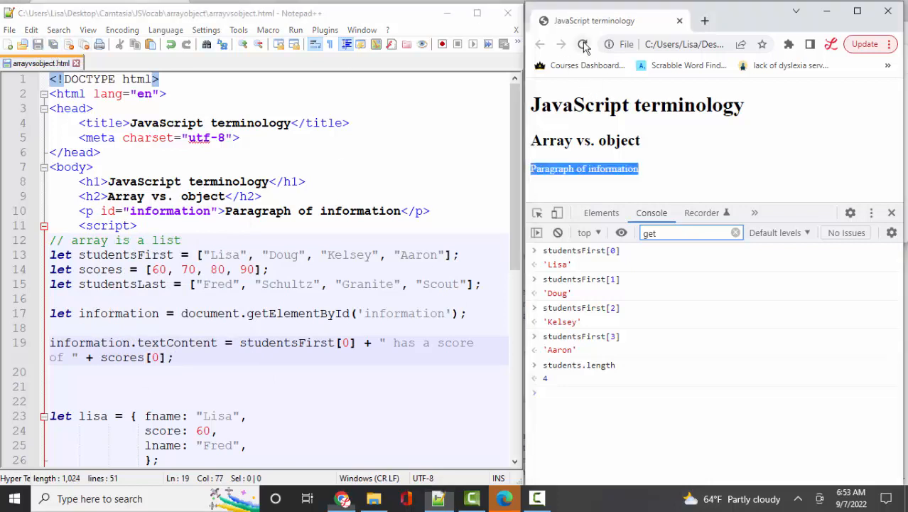
pyautogui.click(583, 44)
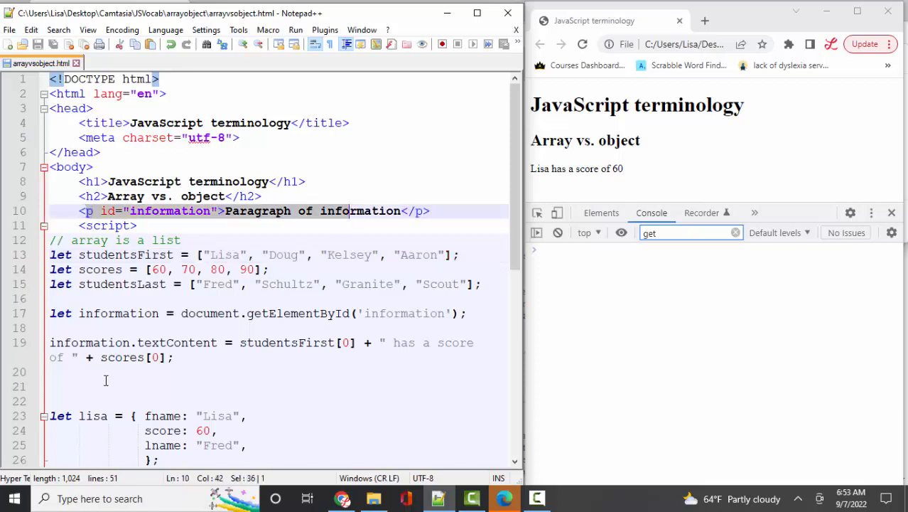
pyautogui.doubleClick(176, 342)
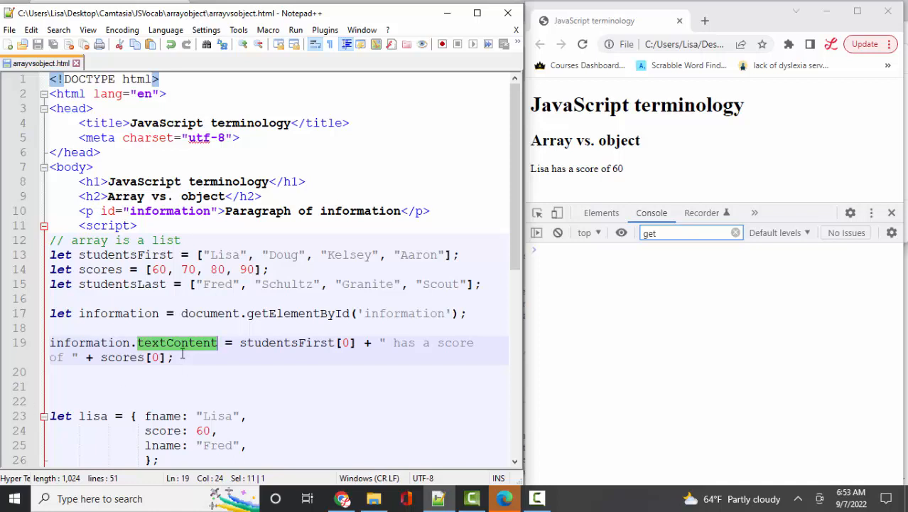
pyautogui.moveTo(240, 343); pyautogui.dragTo(358, 342)
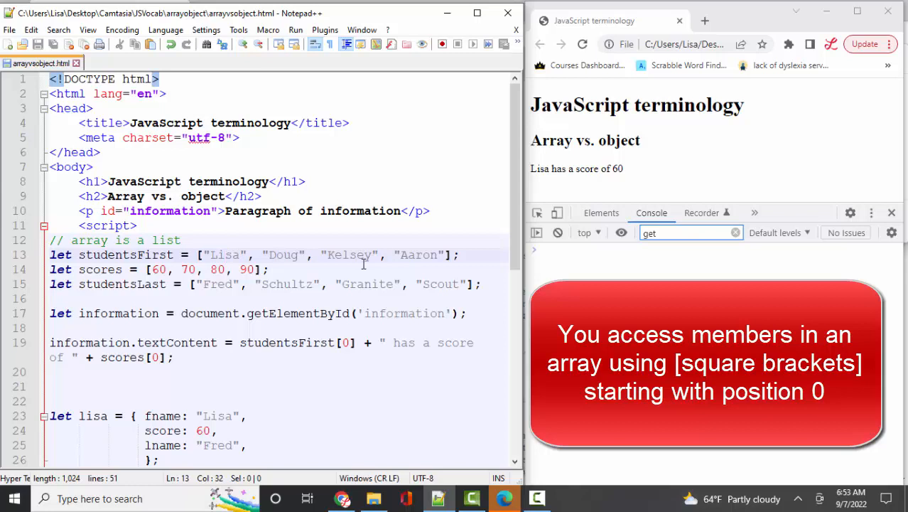
pyautogui.click(269, 270)
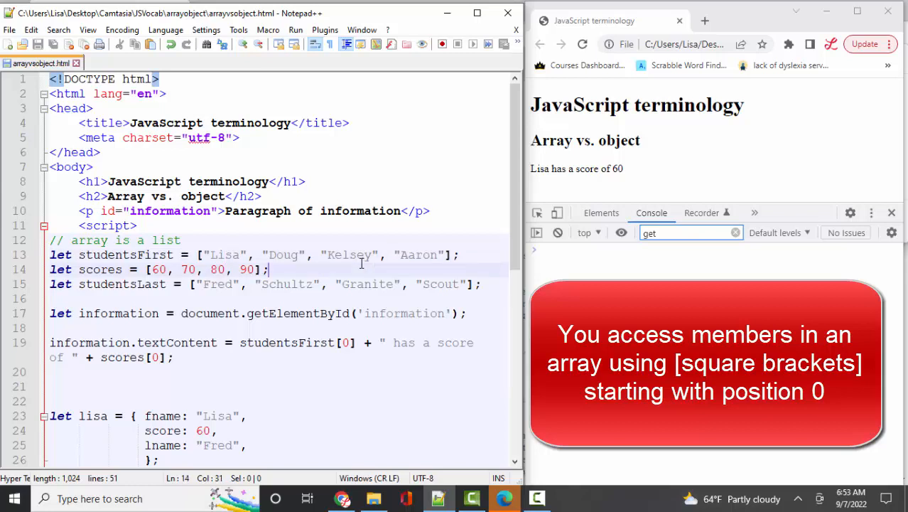
pyautogui.click(228, 255)
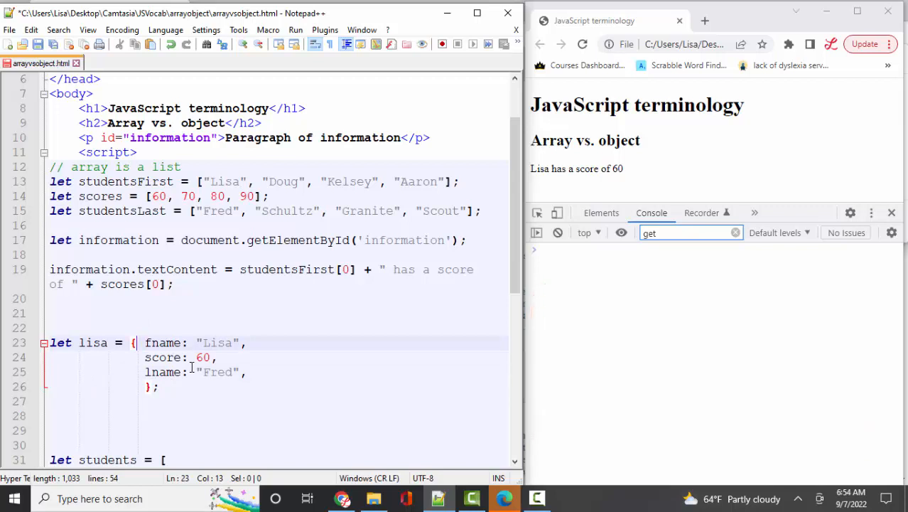
pyautogui.doubleClick(162, 343)
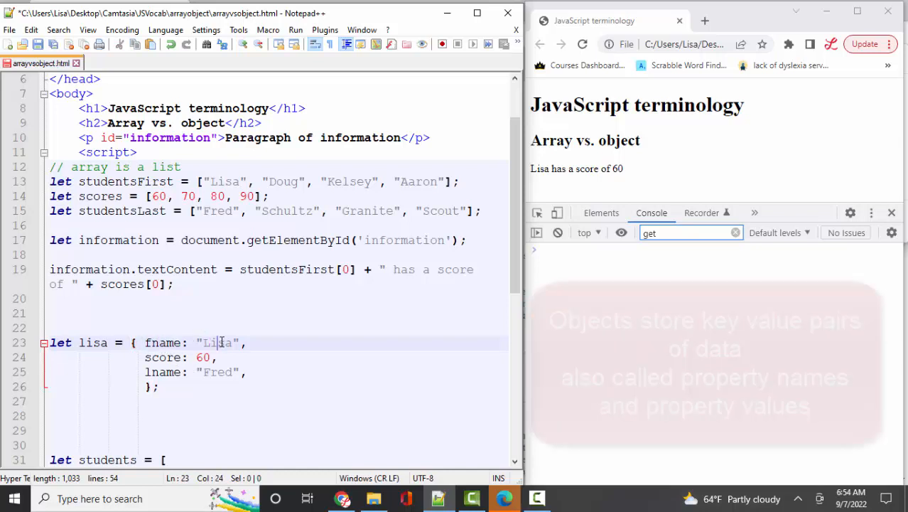
pyautogui.doubleClick(162, 341)
pyautogui.write('//')
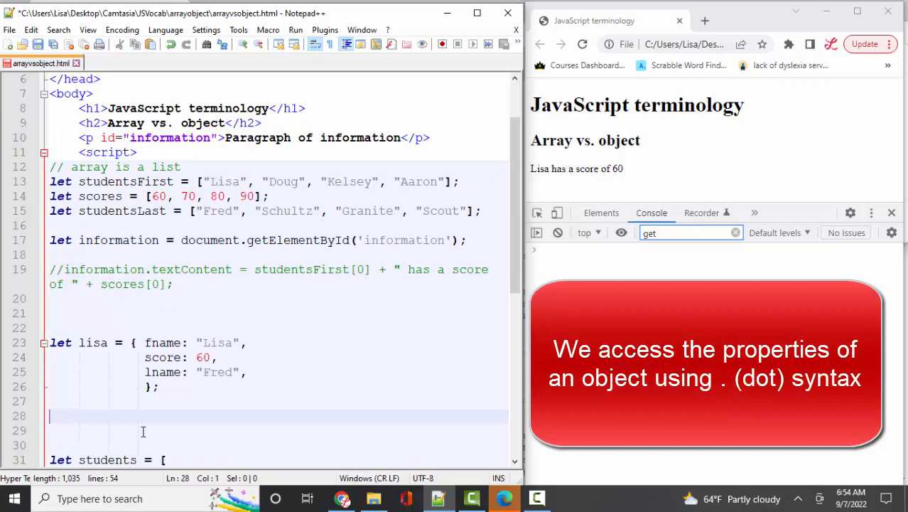
# Write information.textContent = lisa.fname + " scored " + lisa.score + "!!!!!!"; and point out Lisa in the array.
pyautogui.write('information.texT')
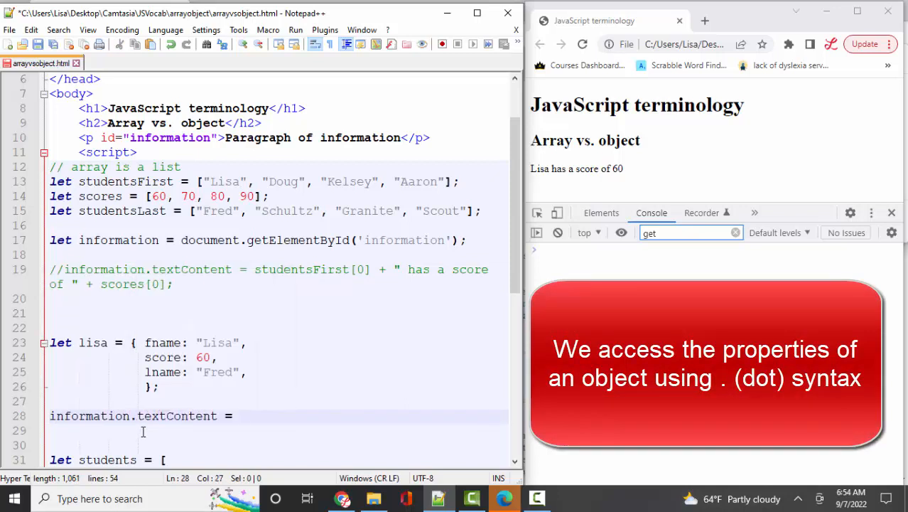
pyautogui.write('l')
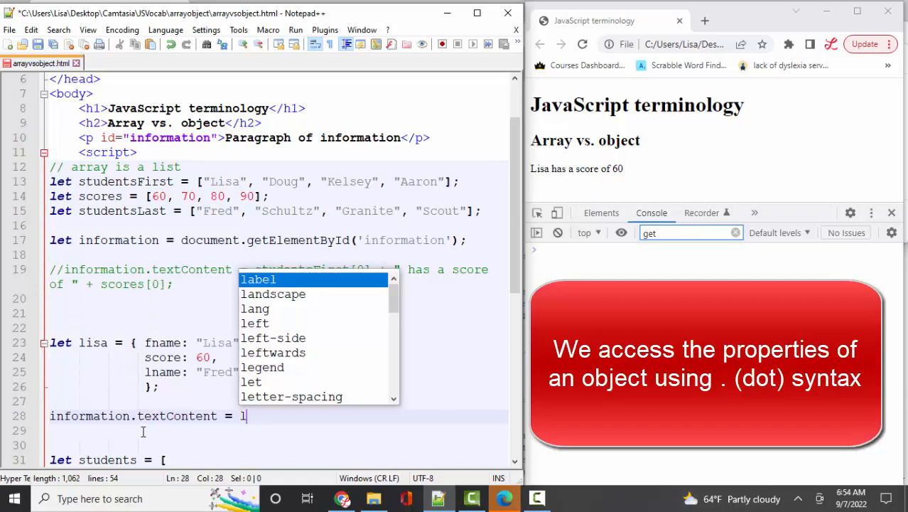
pyautogui.write('isa')
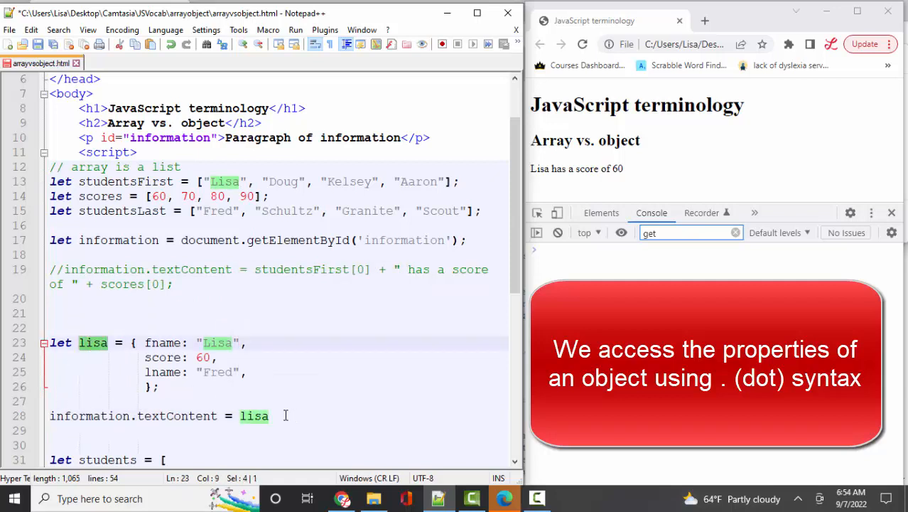
pyautogui.write('.')
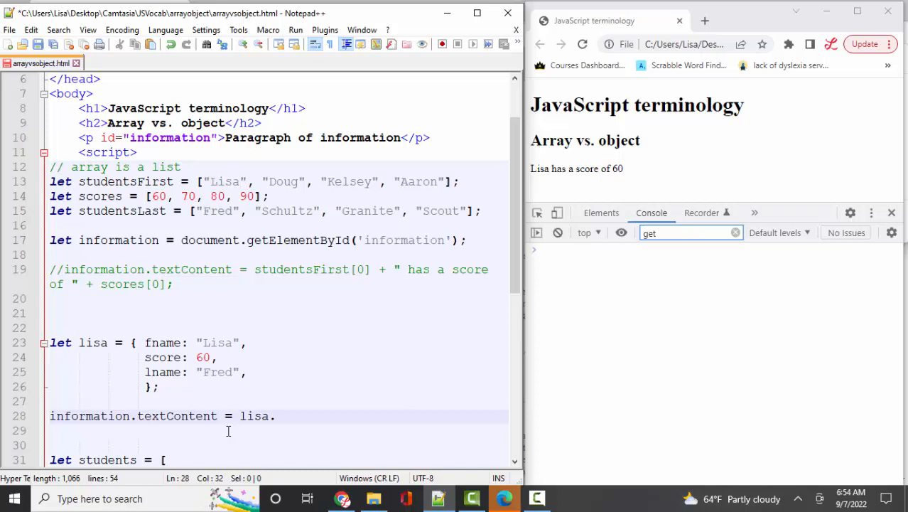
pyautogui.write('fname')
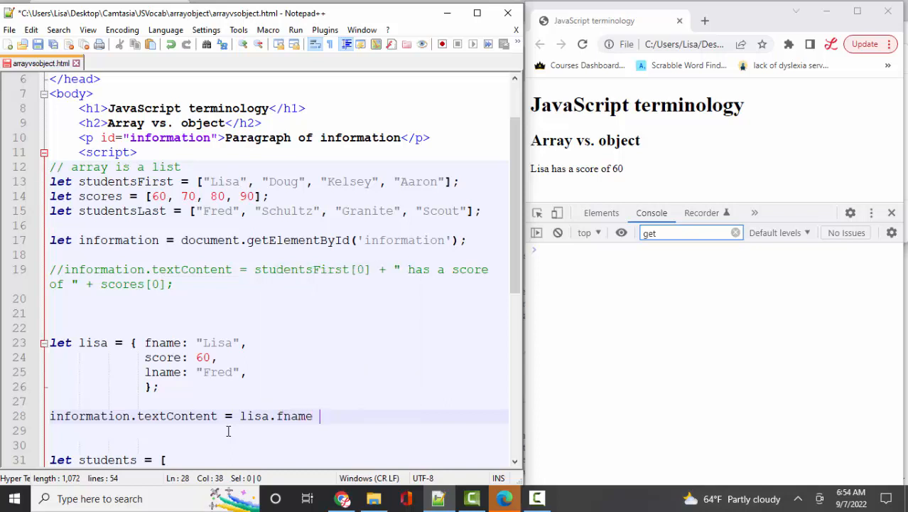
pyautogui.write('+ " "')
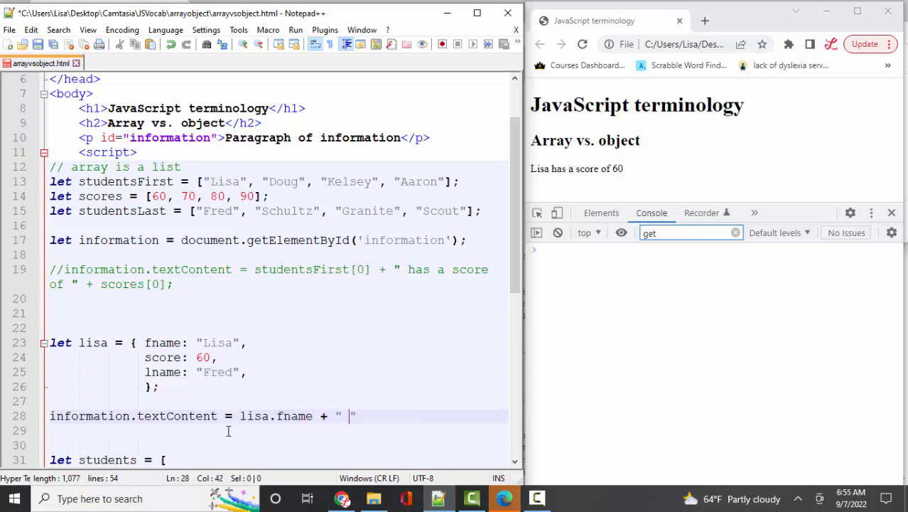
pyautogui.write('scored')
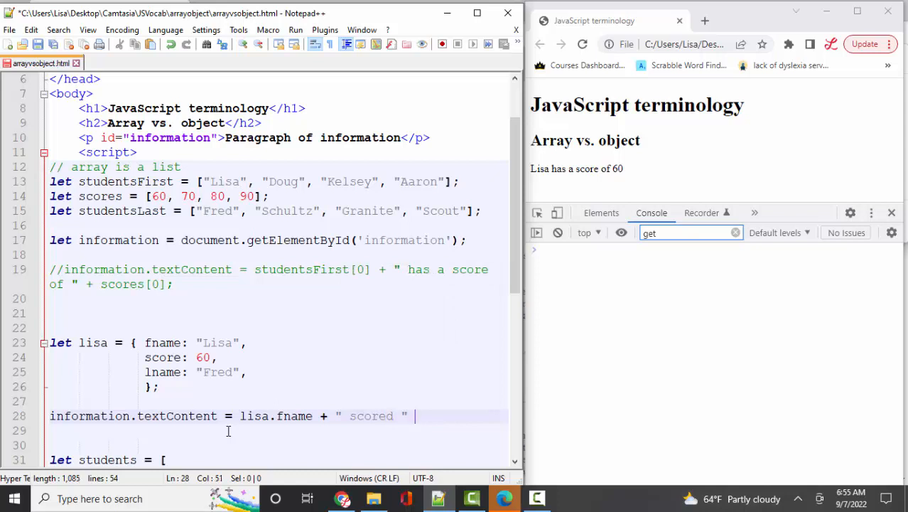
pyautogui.write('lisa.score +')
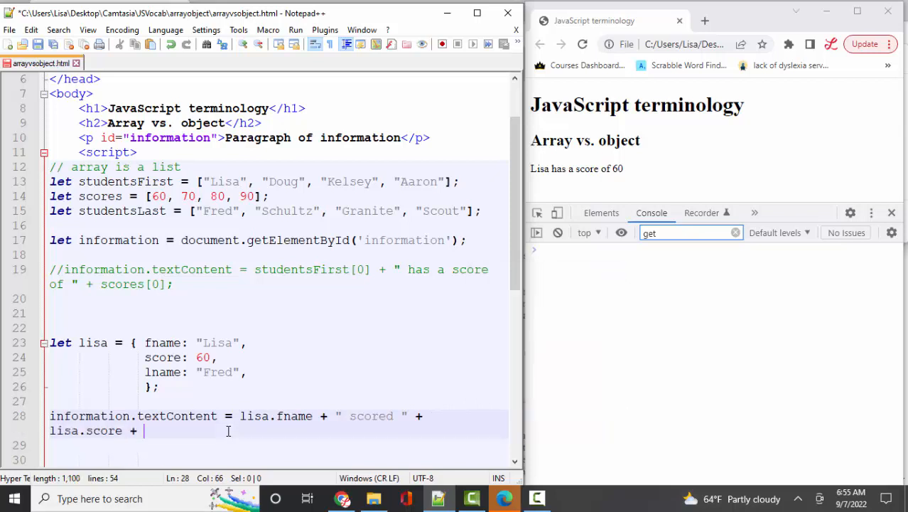
pyautogui.write('"!!!!!!"')
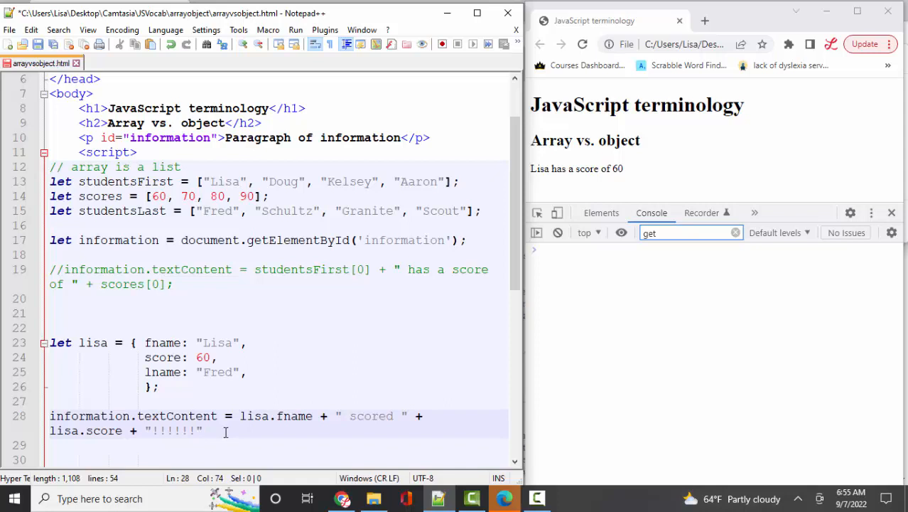
pyautogui.write(';')
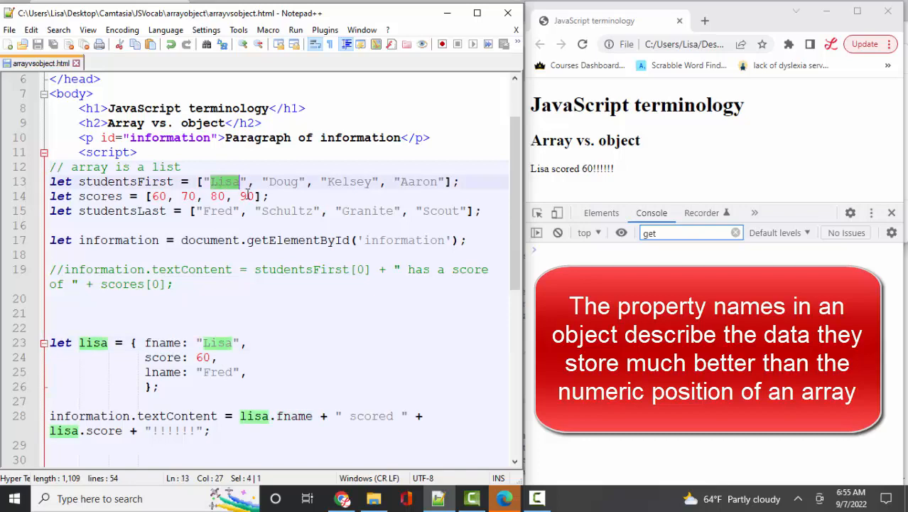
pyautogui.doubleClick(281, 182)
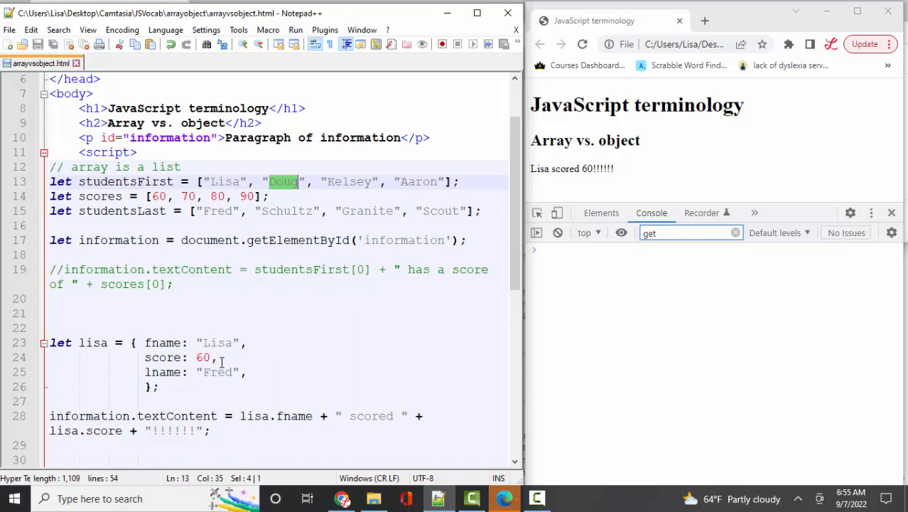
pyautogui.moveTo(303, 225)
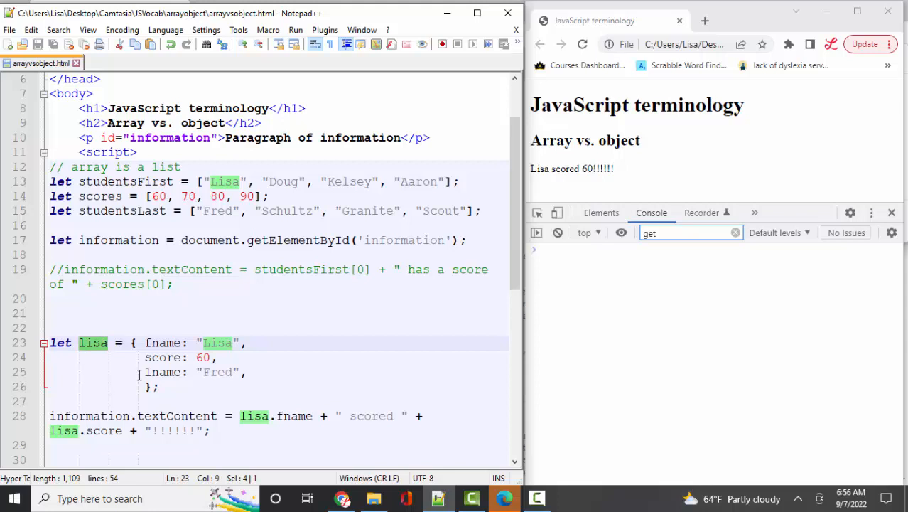
pyautogui.scroll(-3)
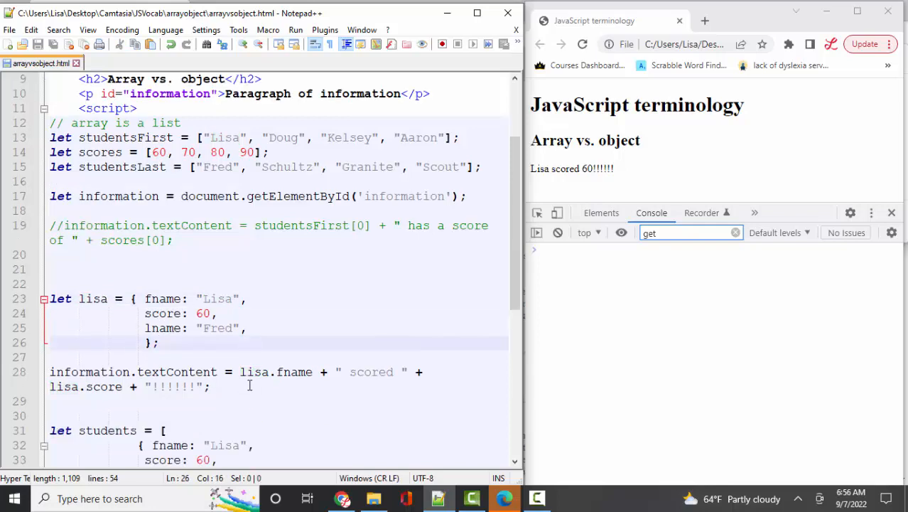
pyautogui.scroll(-3)
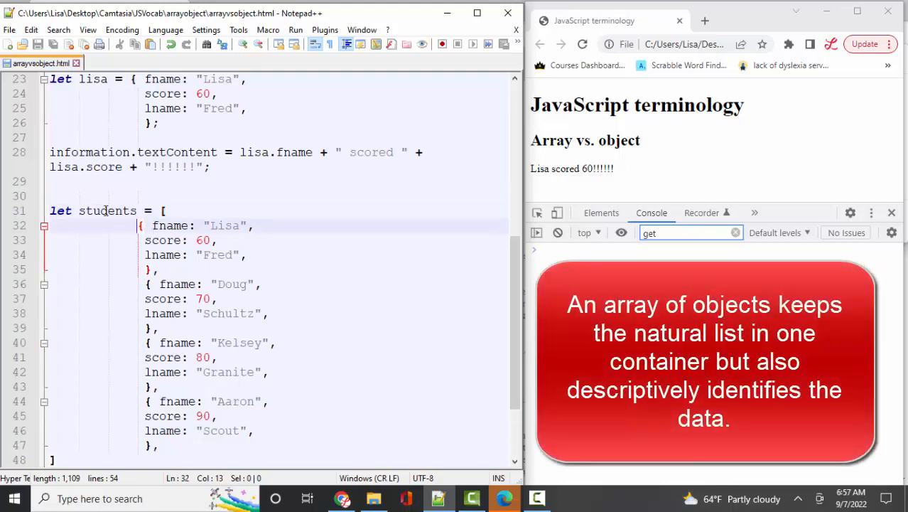
pyautogui.doubleClick(106, 210)
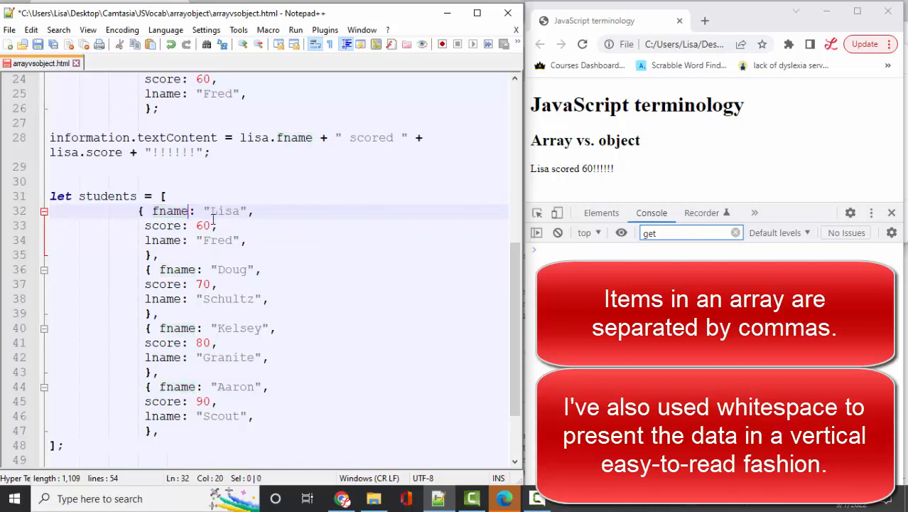
pyautogui.doubleClick(224, 211)
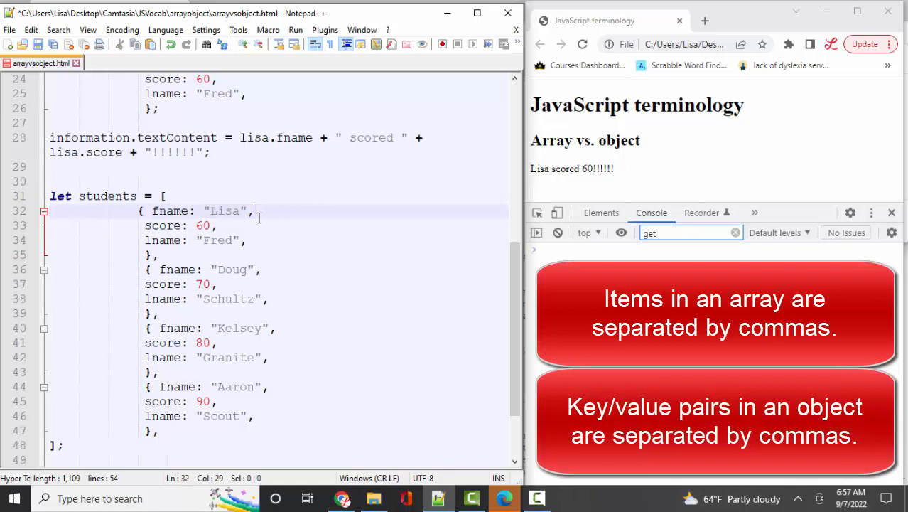
pyautogui.click(244, 238)
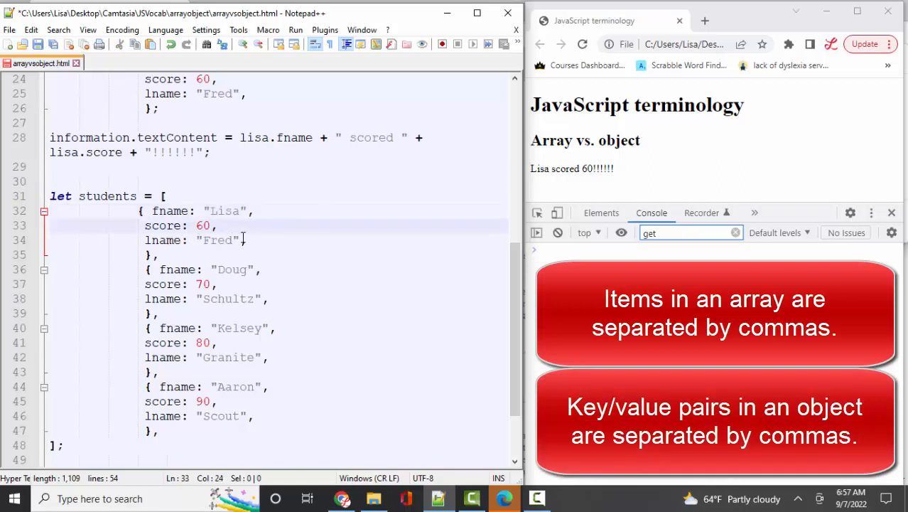
pyautogui.click(158, 255)
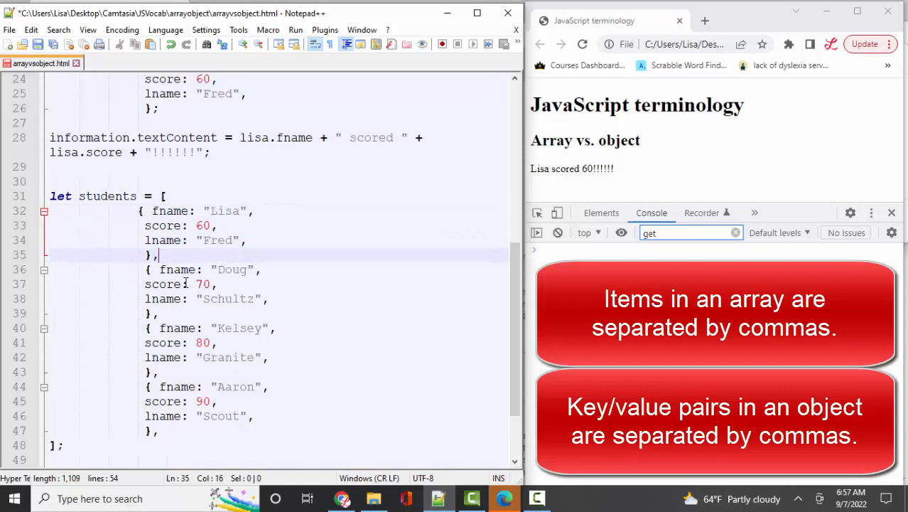
pyautogui.scroll(-3)
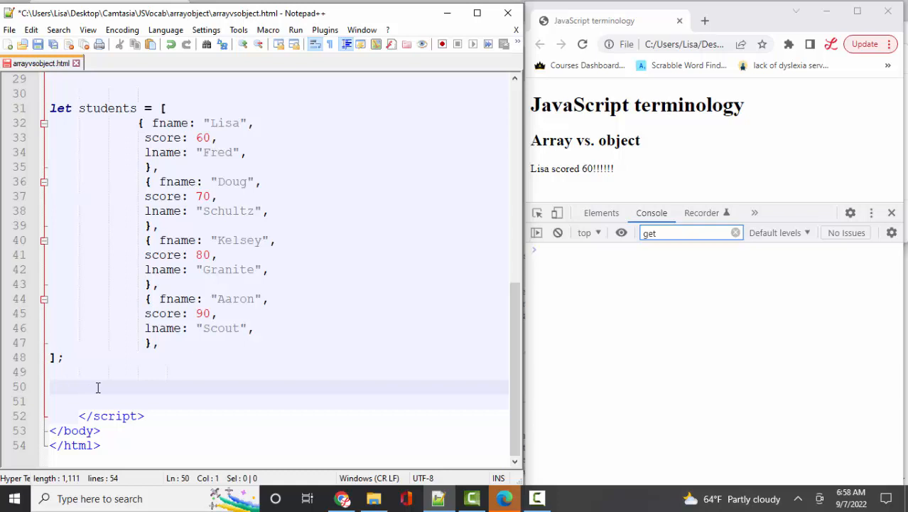
# Start information.textContent with students[0].fname + " scored ".
pyautogui.write('information.')
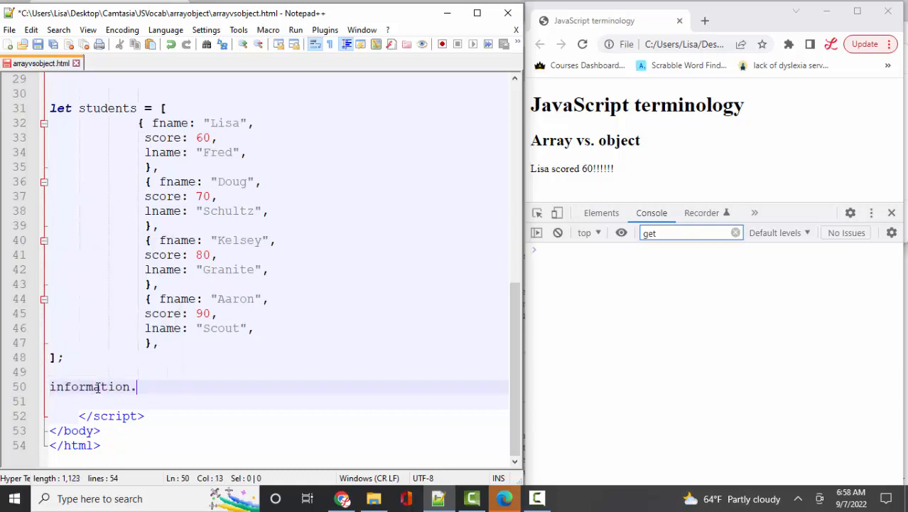
pyautogui.write('textContent =')
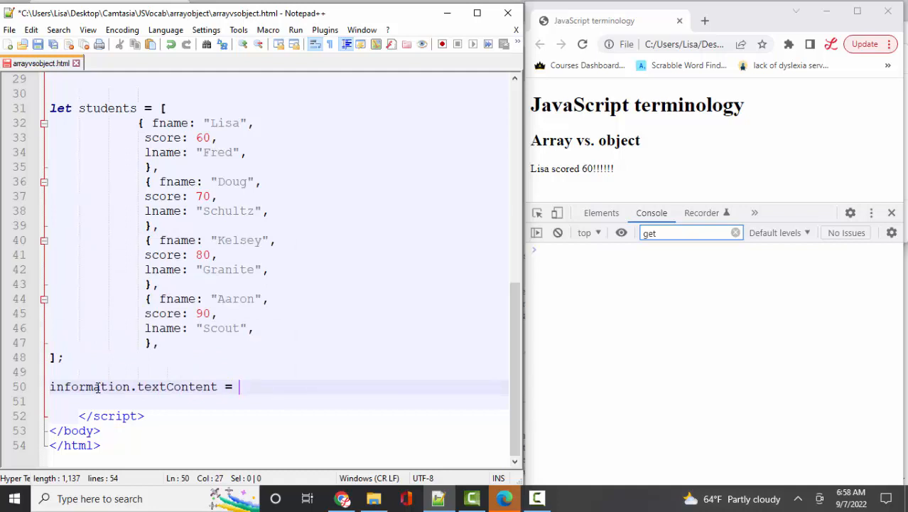
pyautogui.write('students')
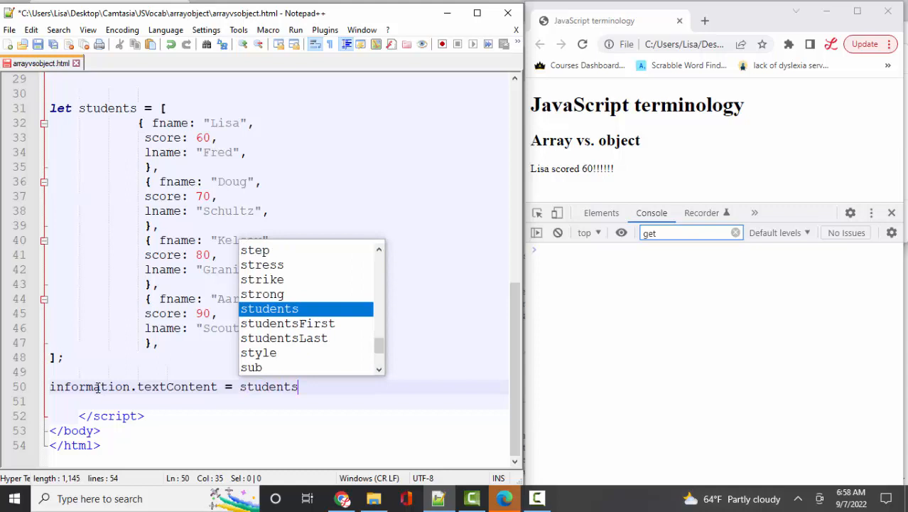
pyautogui.write('[')
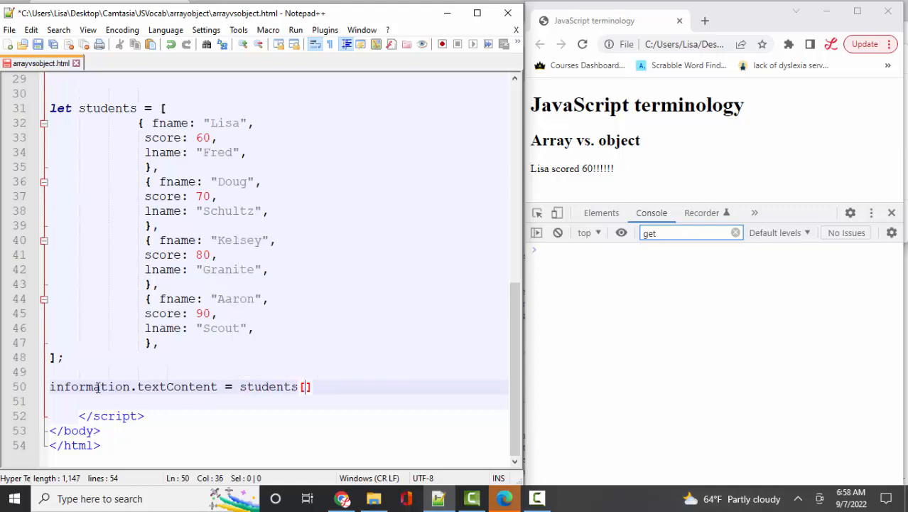
pyautogui.write('0')
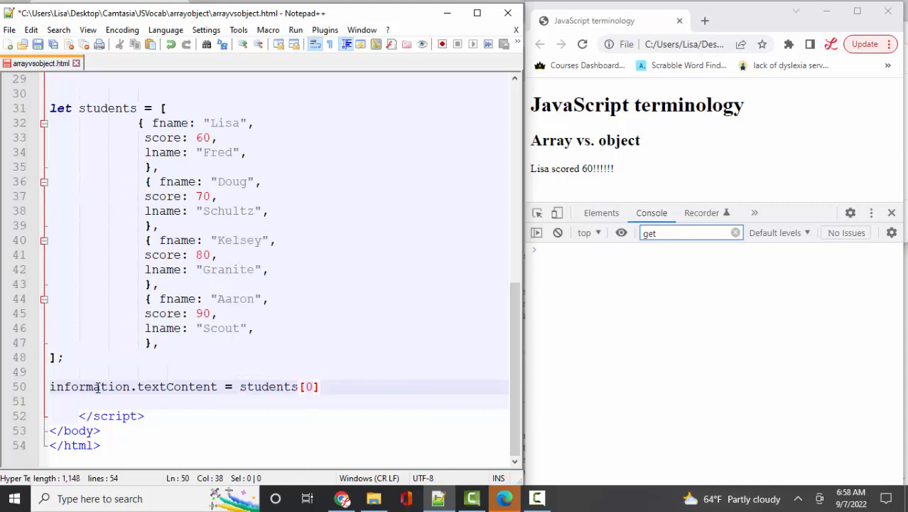
pyautogui.write('.')
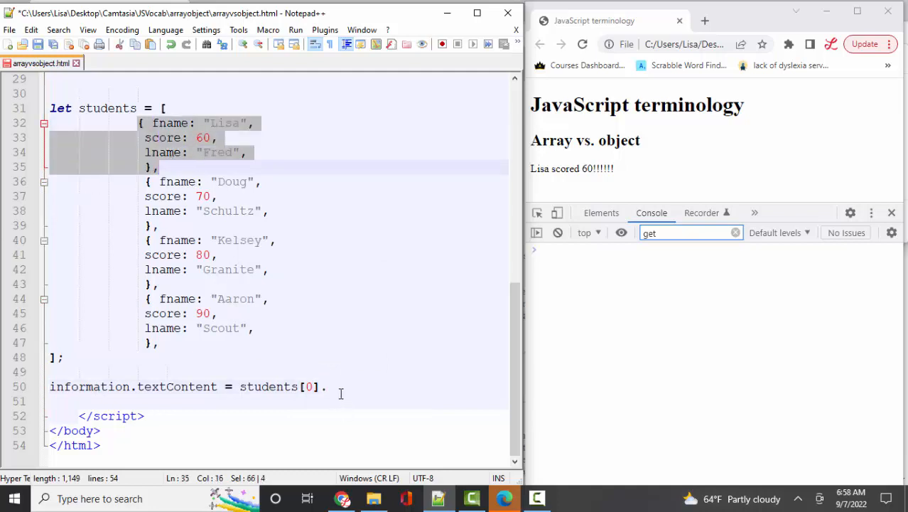
pyautogui.write('fname')
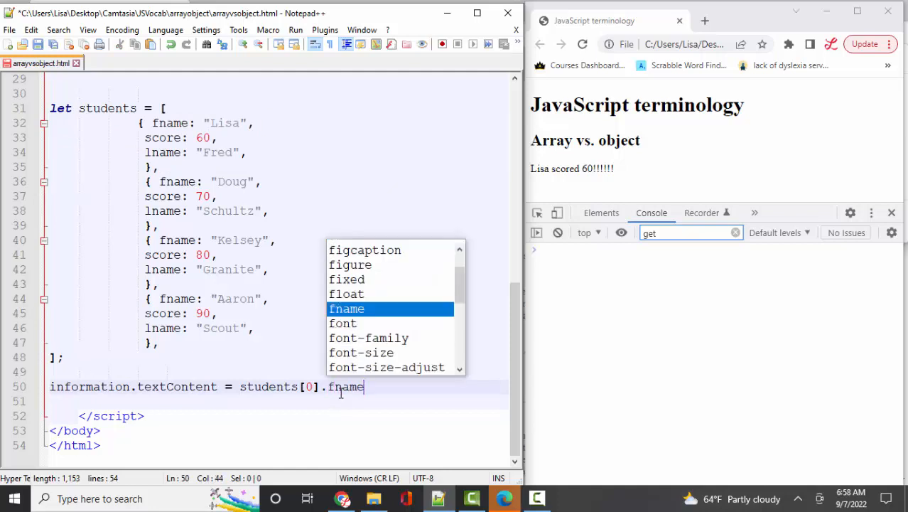
pyautogui.write('+ " "')
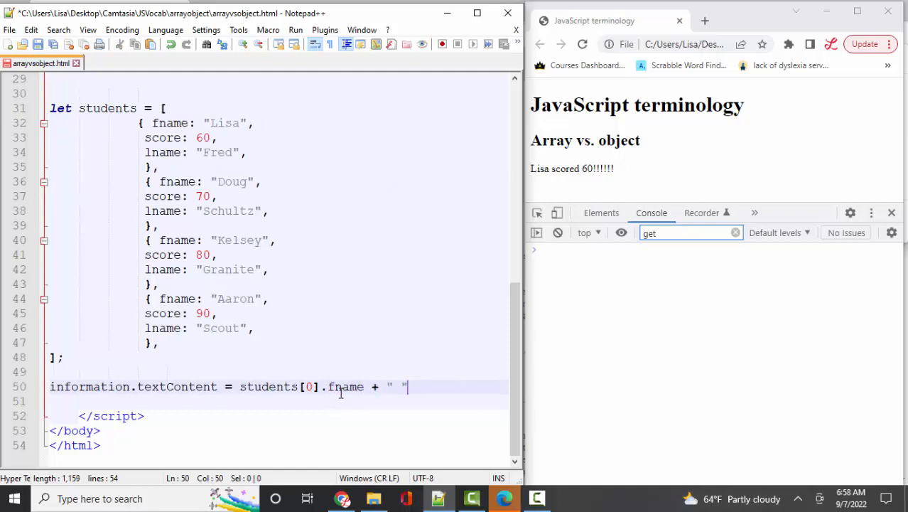
pyautogui.press('Backspace')
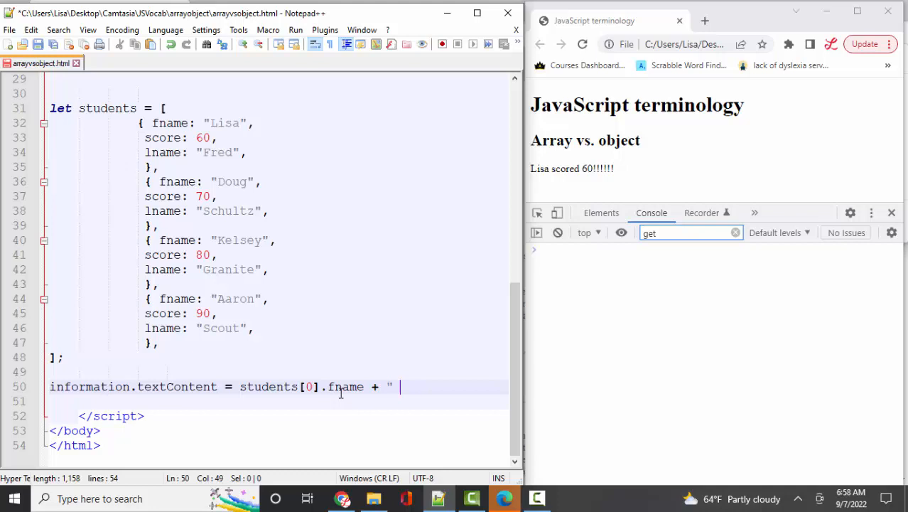
# Finish the line with students[0].score so the page reads "Lisa scored 60 on this exam.".
pyautogui.write('scored " "')
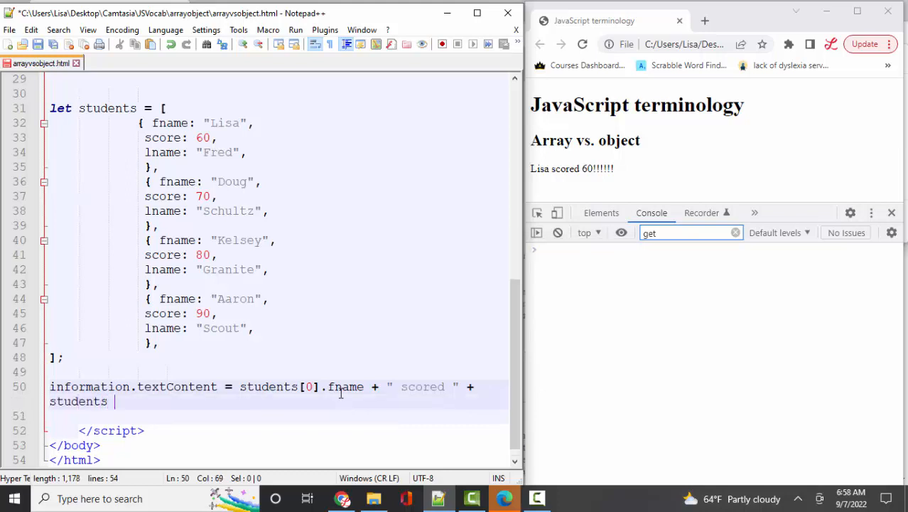
pyautogui.write('[0]')
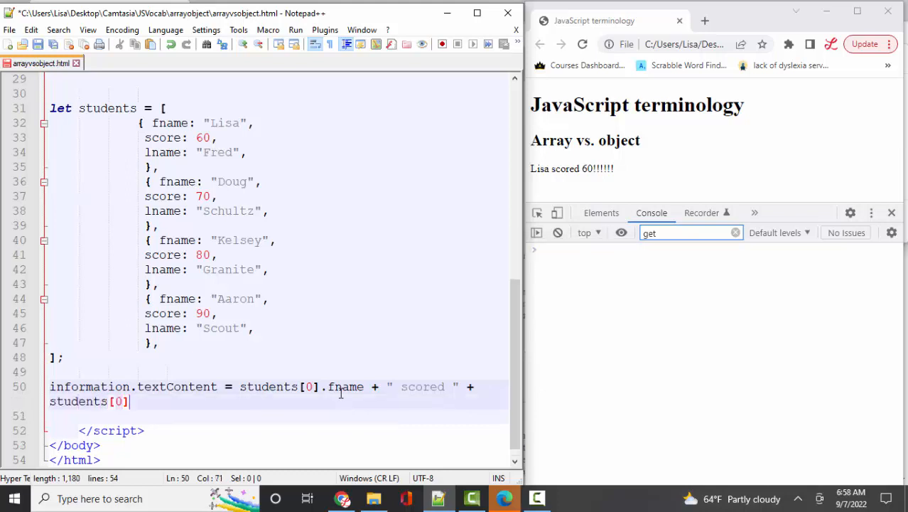
pyautogui.write('.score + " on this exam.";')
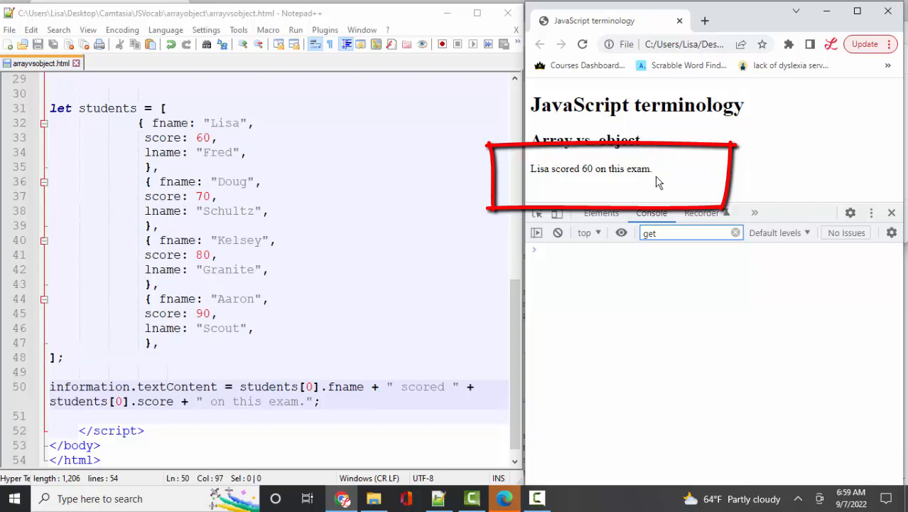
pyautogui.doubleClick(89, 387)
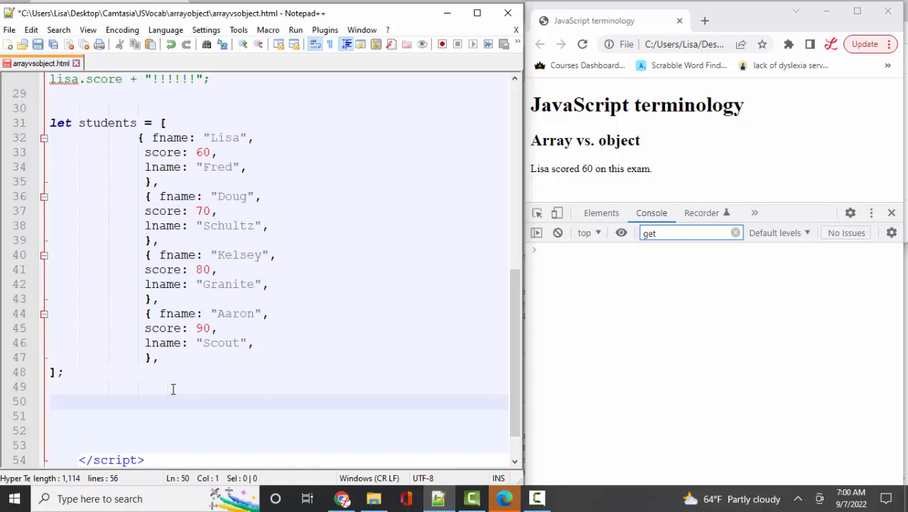
# Declare let allScores = ''; in place of the single-student statement.
pyautogui.write('l')
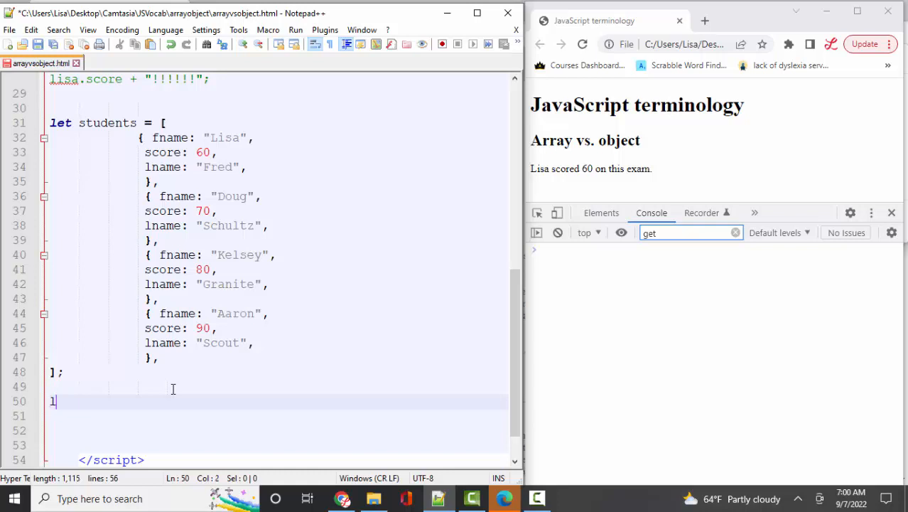
pyautogui.write('et')
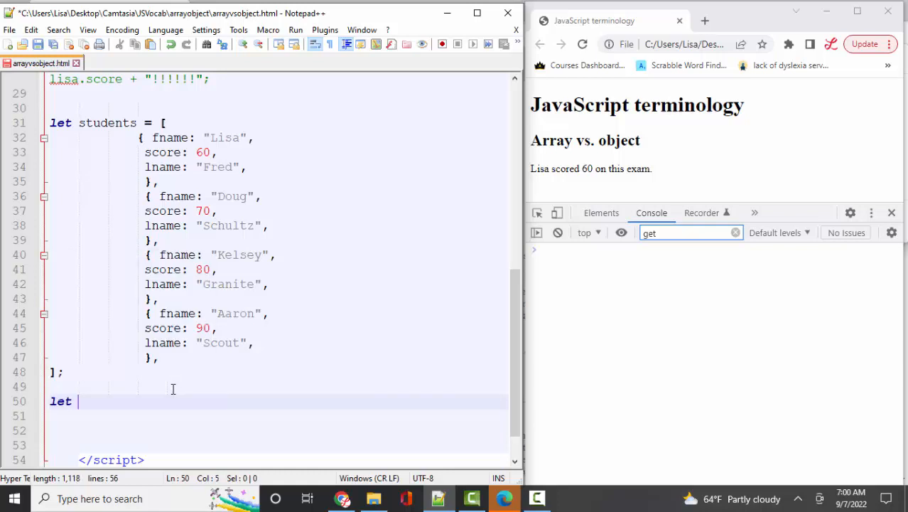
pyautogui.write('allScores =')
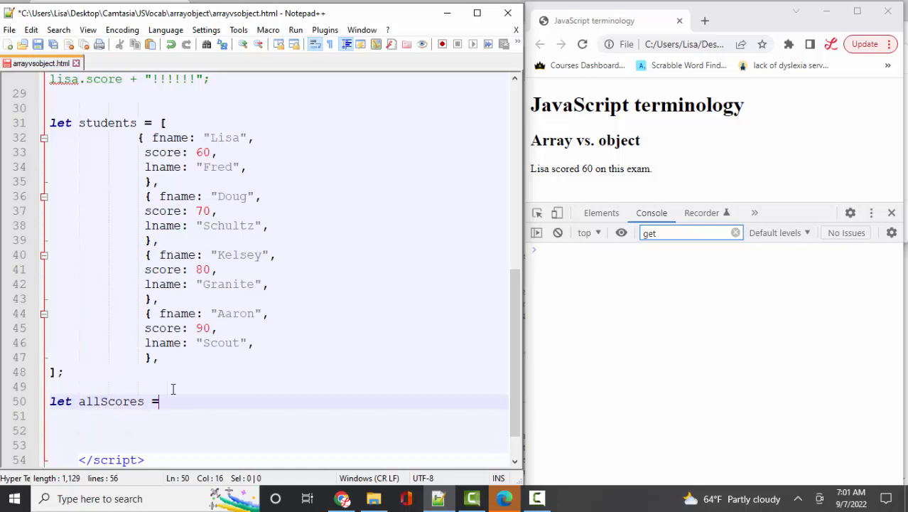
pyautogui.write("'';")
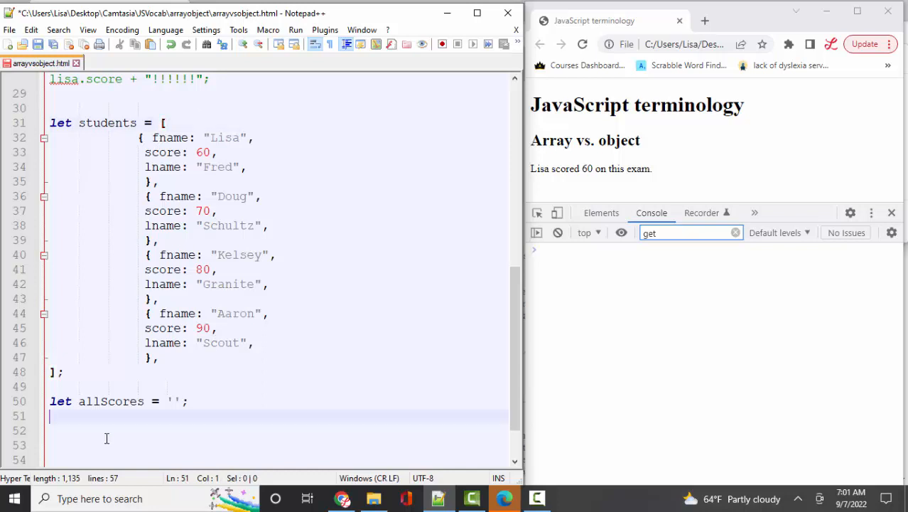
# Begin a for loop header with let i = 0; i < students.length;.
pyautogui.write('for (')
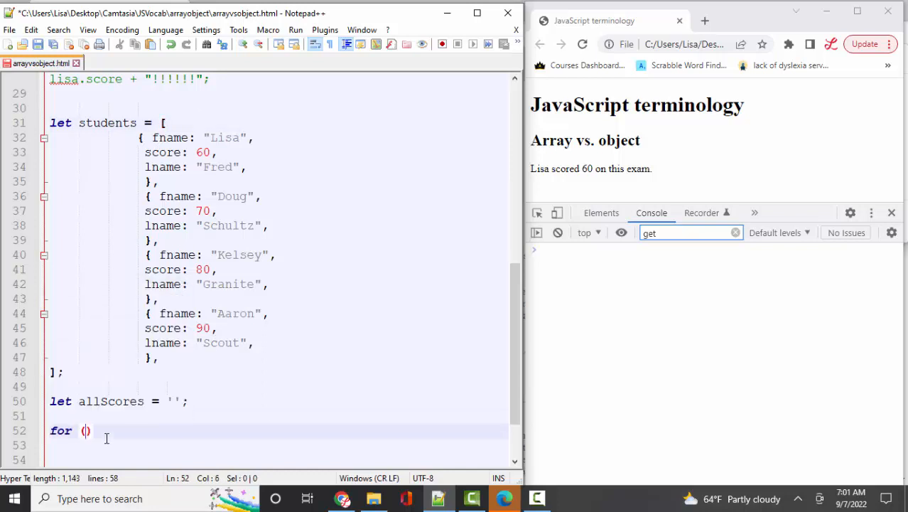
pyautogui.write('let i = 0; i')
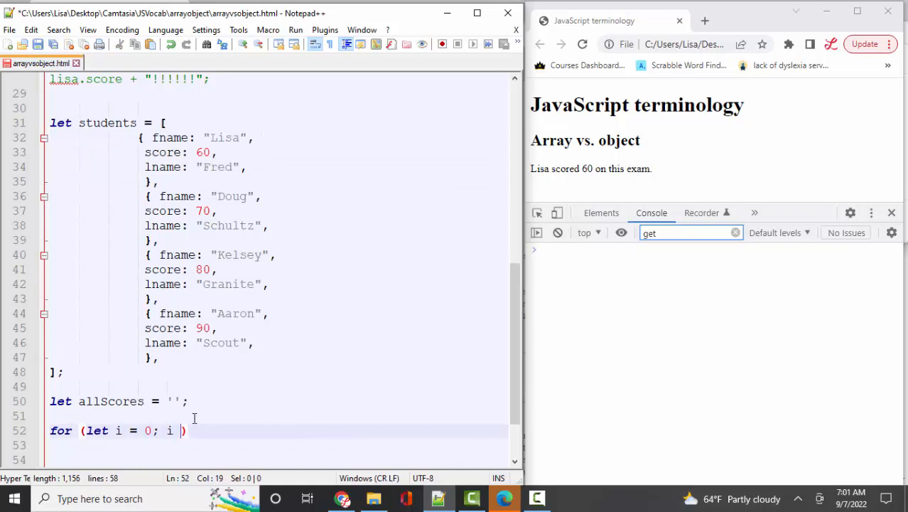
pyautogui.write('<')
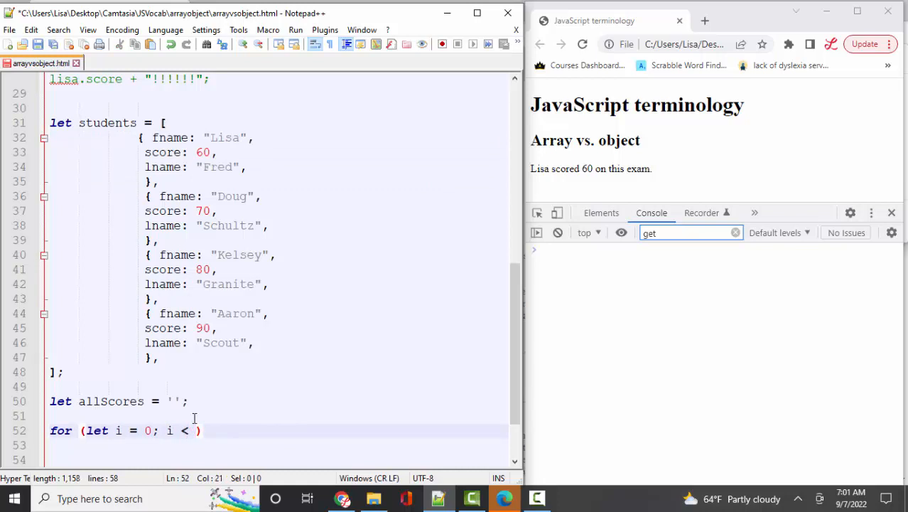
pyautogui.write('student')
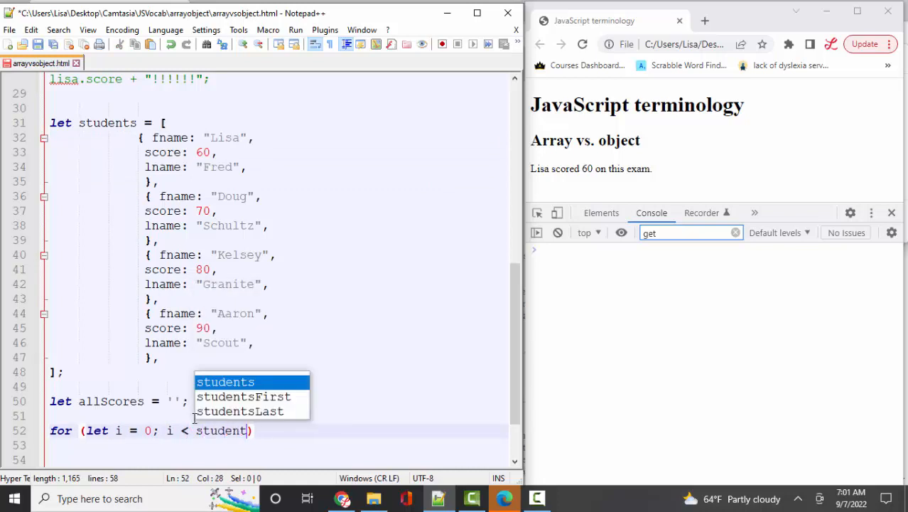
pyautogui.write('.length')
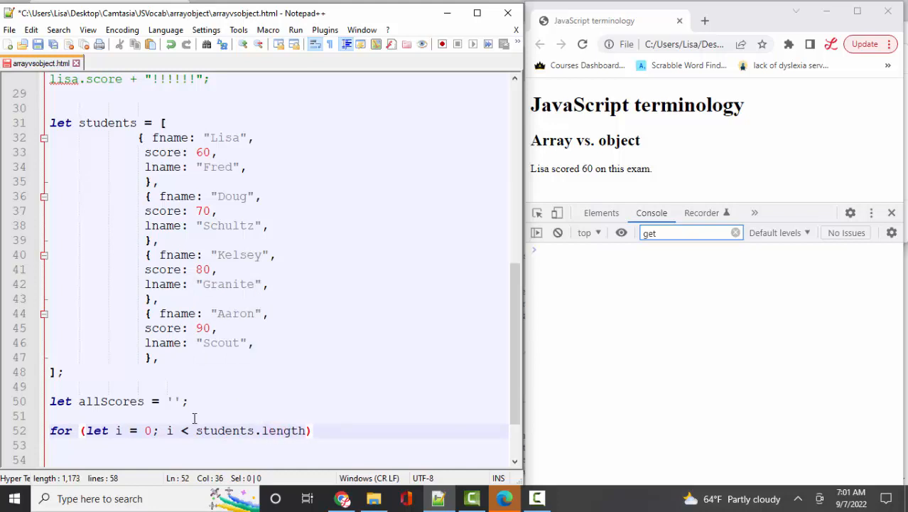
pyautogui.write('"; "')
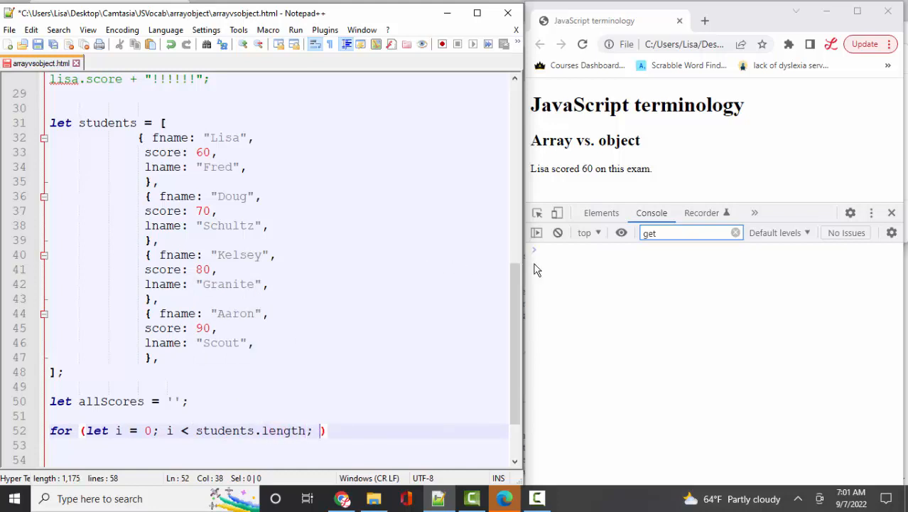
pyautogui.write('students')
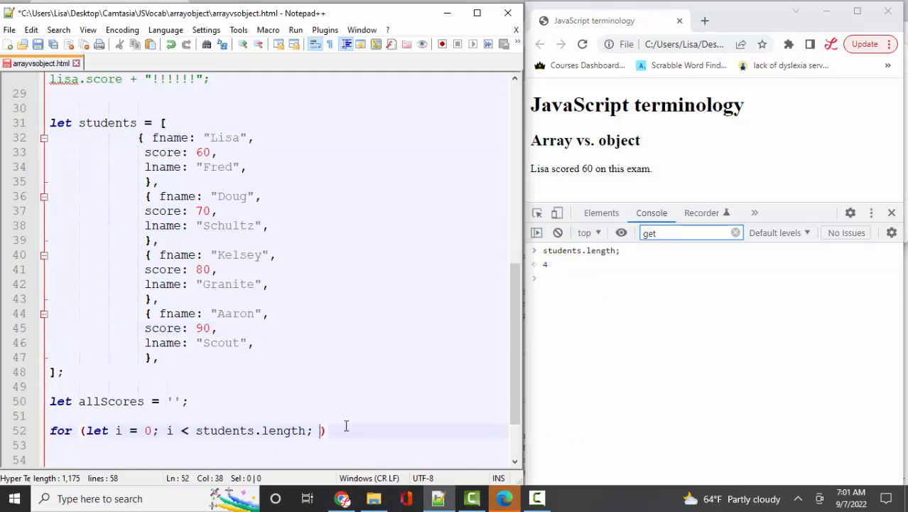
# Complete the for loop header with i++.
pyautogui.write('i++')
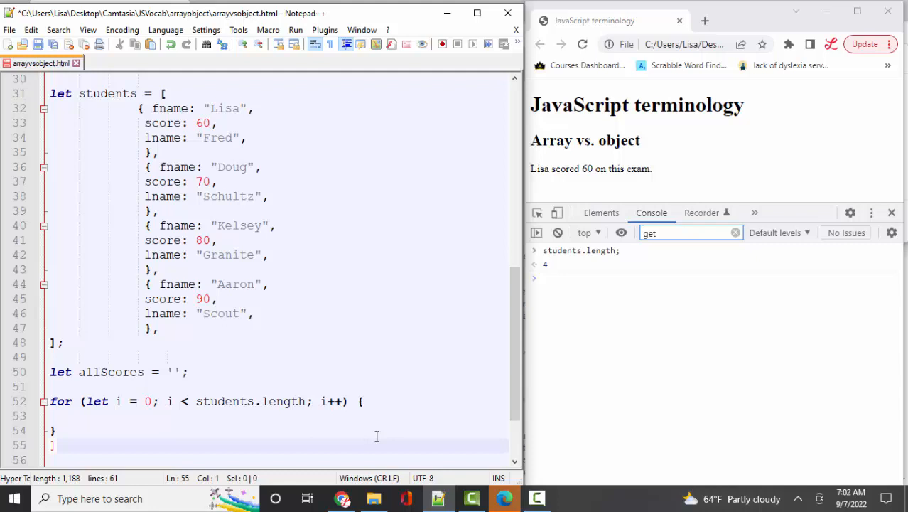
# Inside the loop append students[i].fname + ' scored ' + students[i].score + '<br>' to allScores.
pyautogui.write('allScores +=')
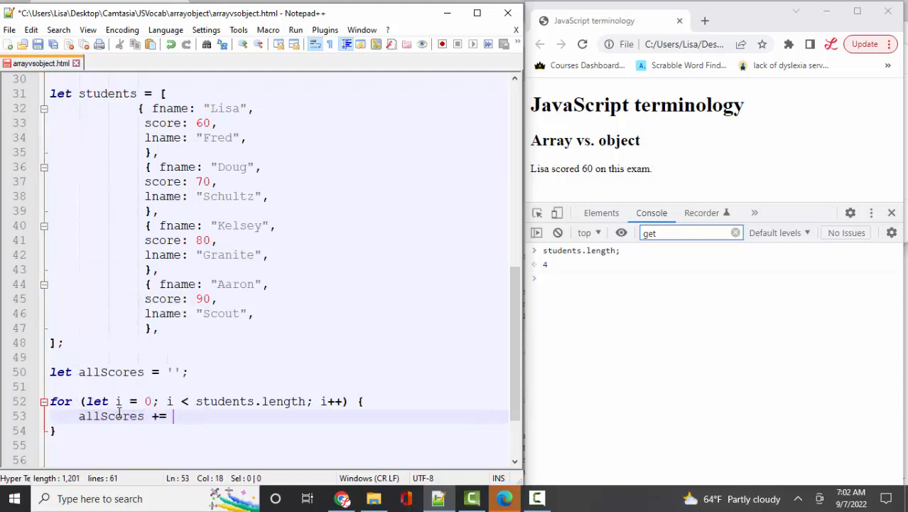
pyautogui.write('students[')
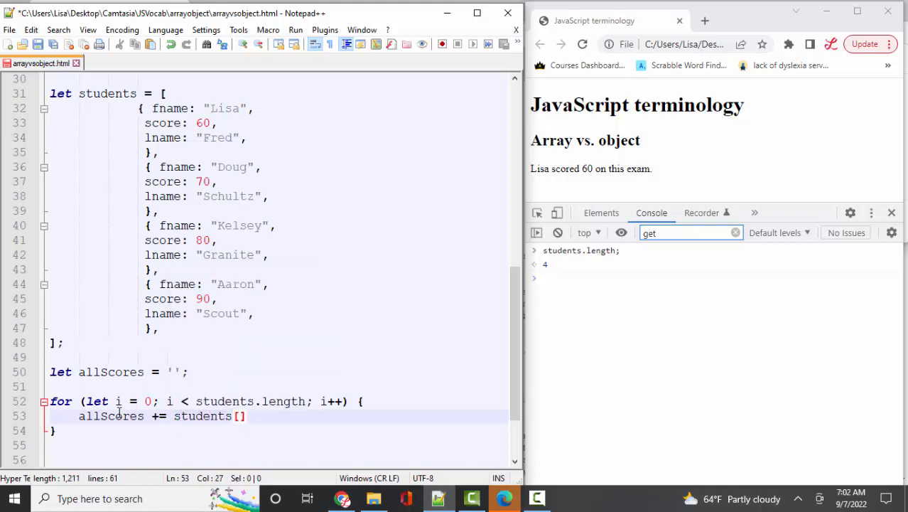
pyautogui.write('i')
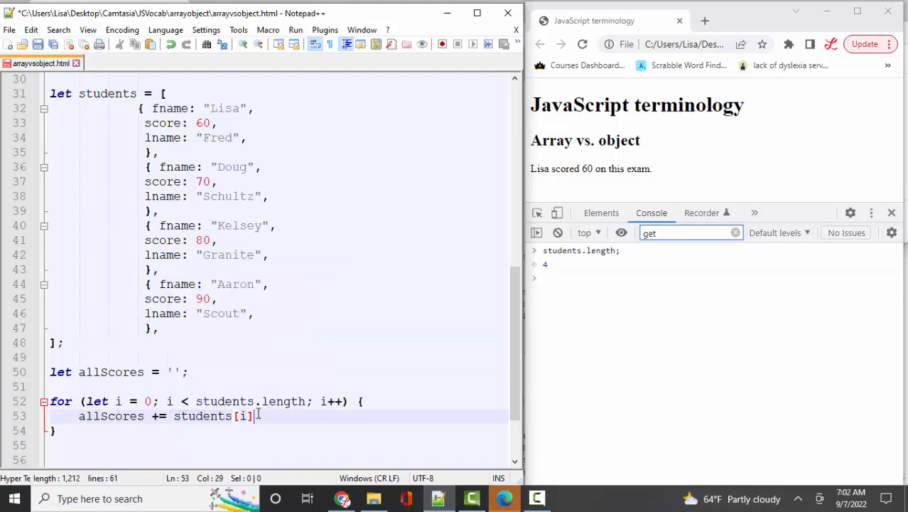
pyautogui.write('.fname')
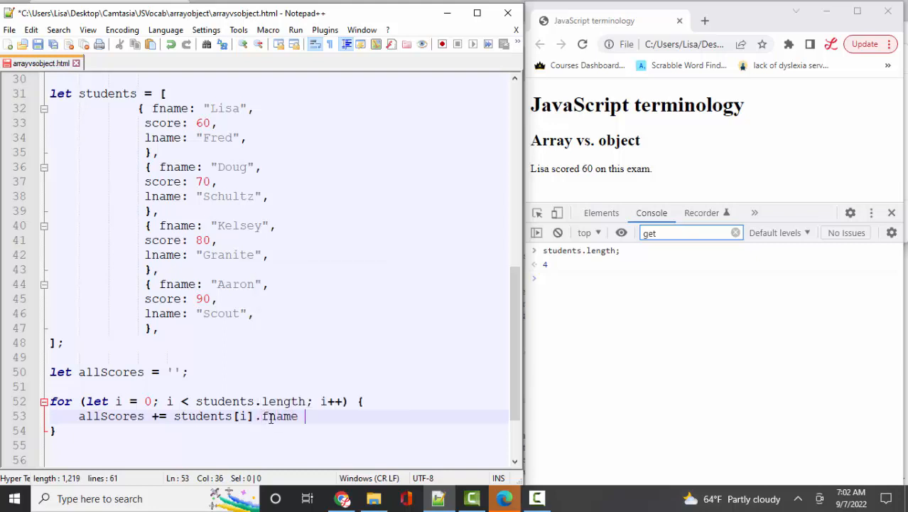
pyautogui.write('+')
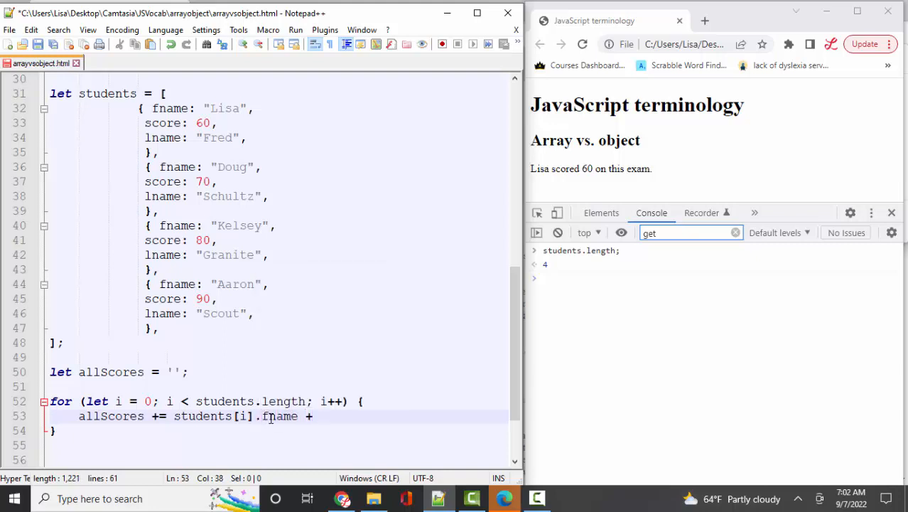
pyautogui.write("'scored ' + students[i].score +")
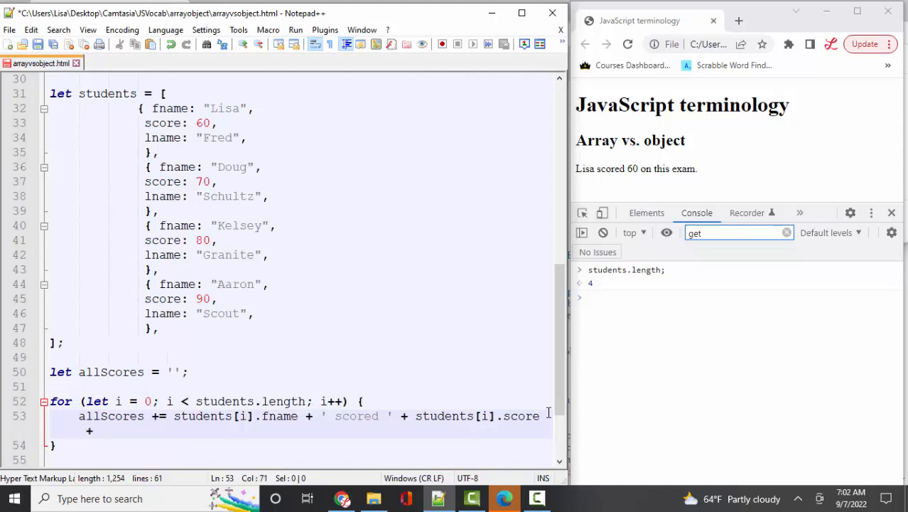
pyautogui.write('<br')
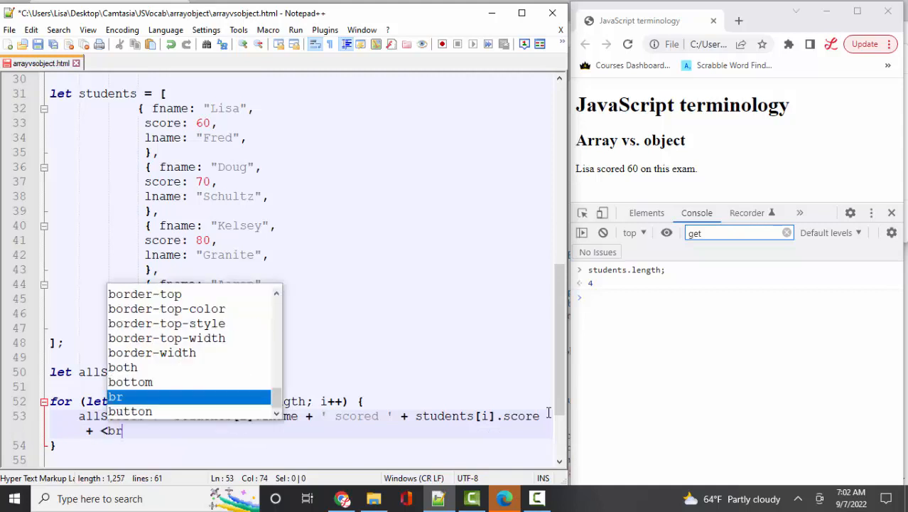
pyautogui.write("'")
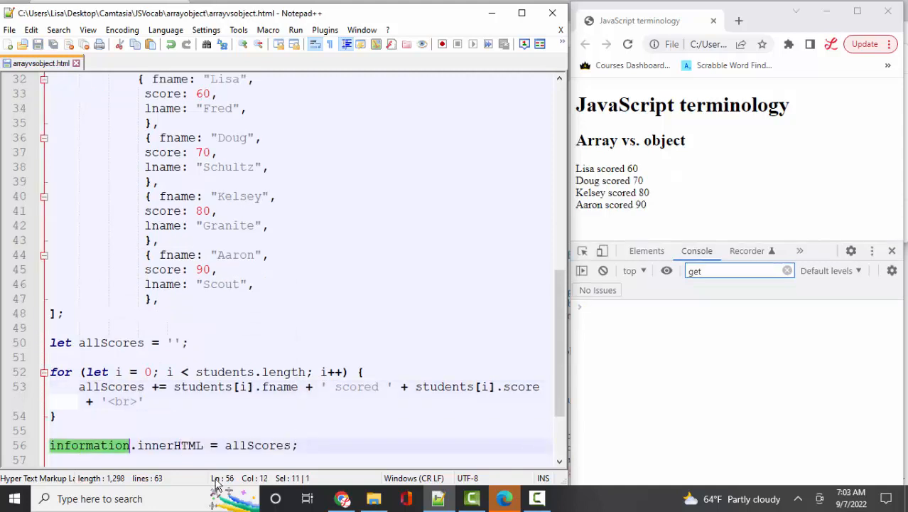
# Highlight innerHTML, allScores and fname to review how the loop fills the paragraph.
pyautogui.doubleClick(169, 445)
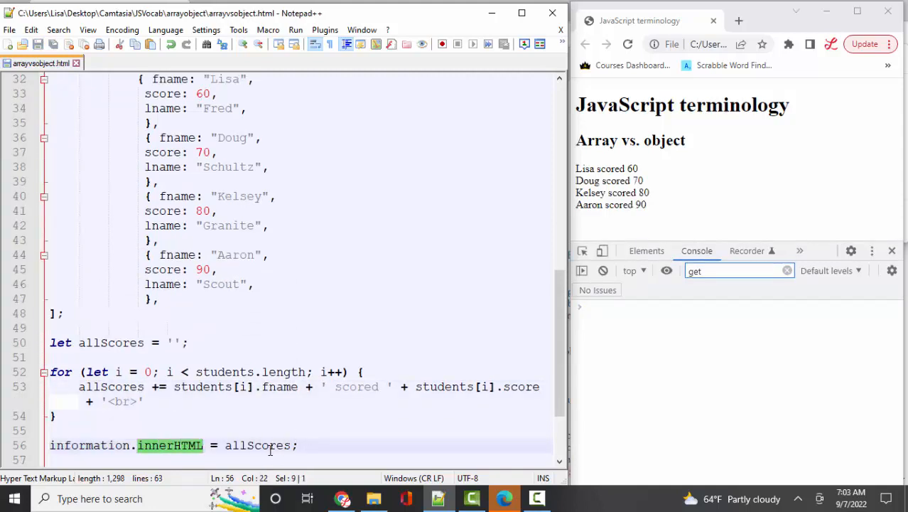
pyautogui.doubleClick(257, 445)
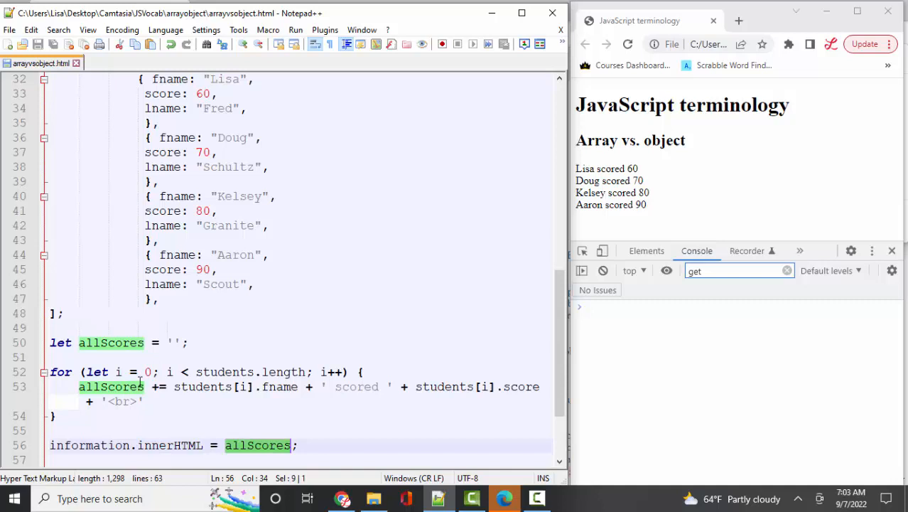
pyautogui.doubleClick(170, 445)
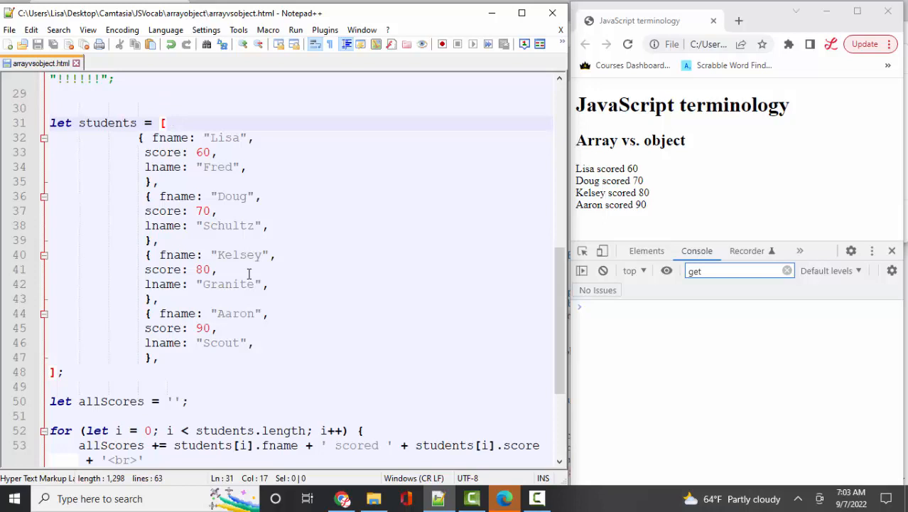
pyautogui.scroll(-3)
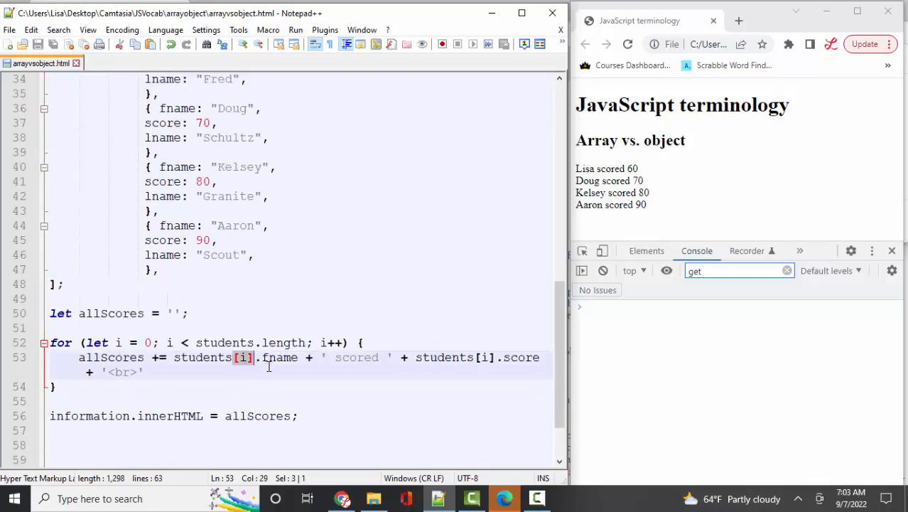
pyautogui.doubleClick(278, 357)
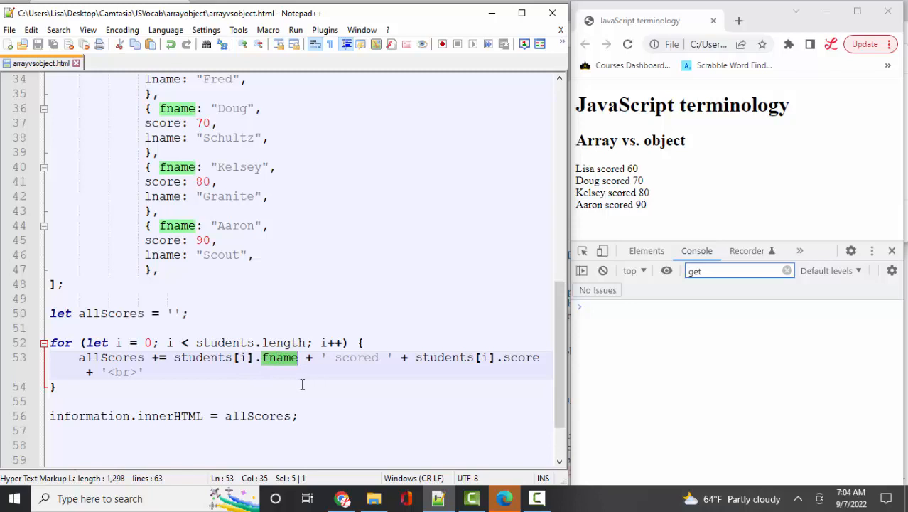